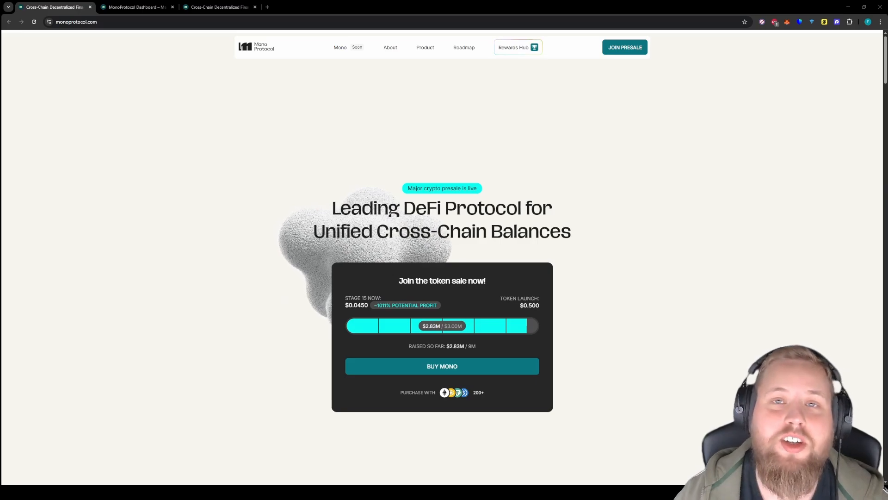
- Scroll the page, view the Rewards Hub, then return to the MonoProtocol Dashboard Overview
{"action": "scroll", "scroll_direction": "down", "scroll_amount": 3}
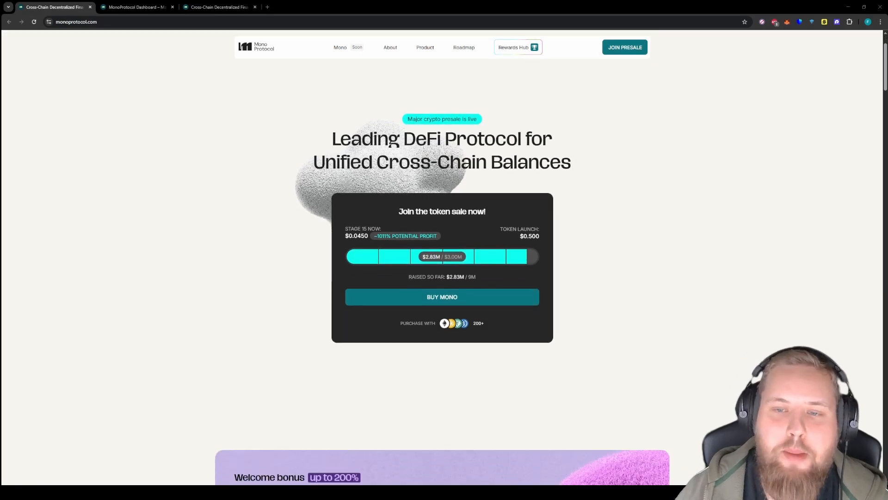
{"action": "scroll", "scroll_direction": "up", "scroll_amount": 3}
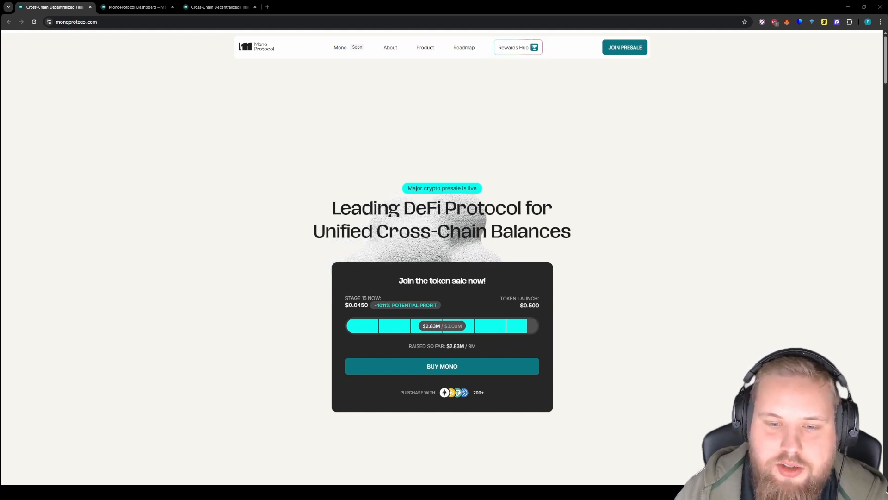
{"action": "scroll", "scroll_direction": "down", "scroll_amount": 3}
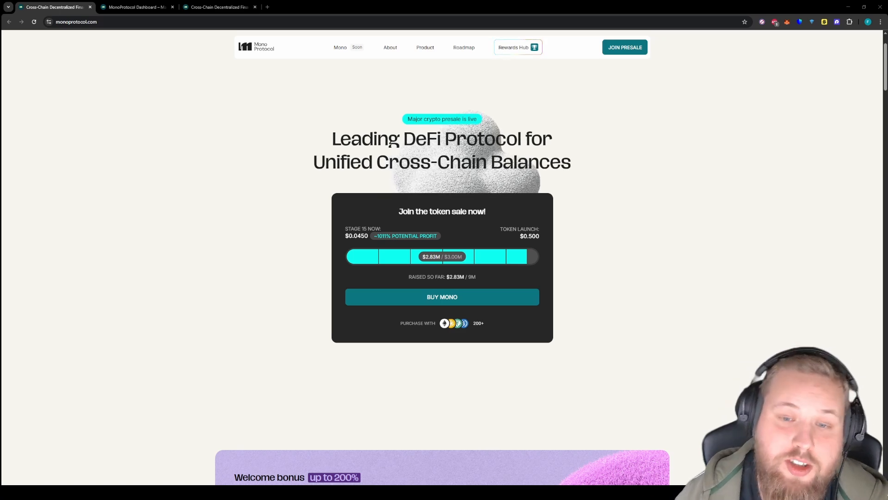
{"action": "left_click", "coordinate": [517, 47]}
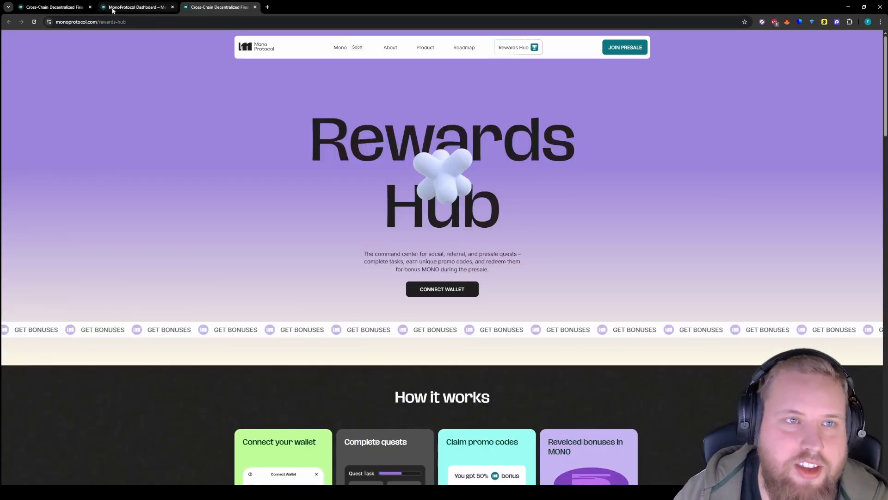
{"action": "left_click", "coordinate": [130, 7]}
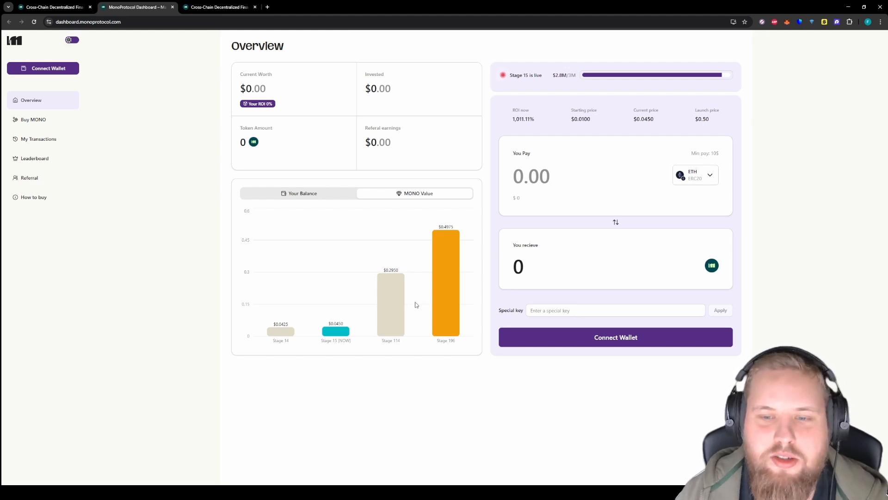
{"action": "mouse_move", "coordinate": [418, 303]}
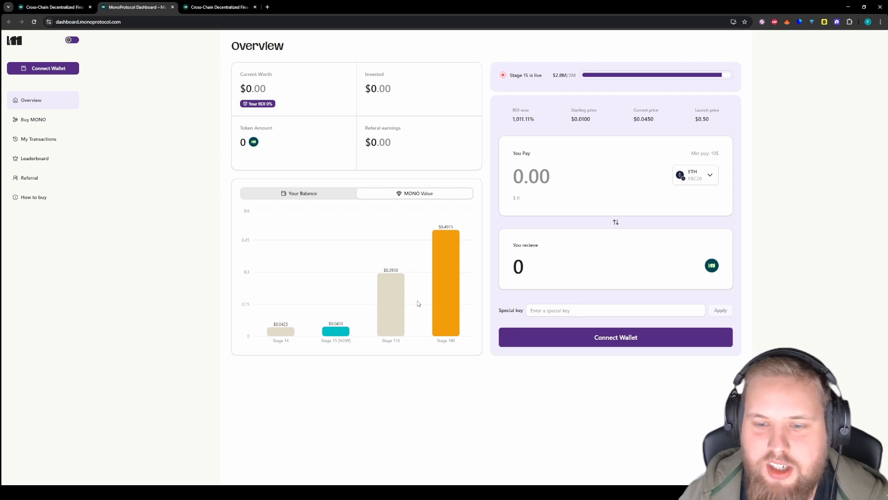
{"action": "mouse_move", "coordinate": [372, 302]}
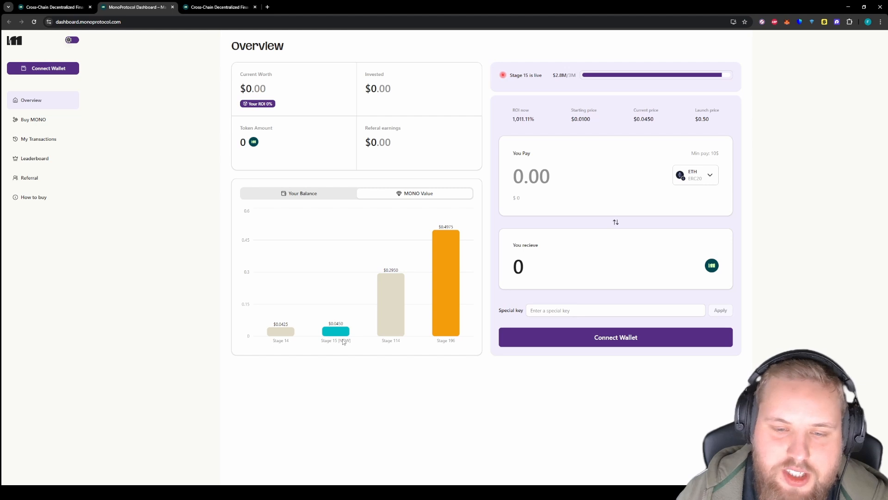
{"action": "mouse_move", "coordinate": [328, 312]}
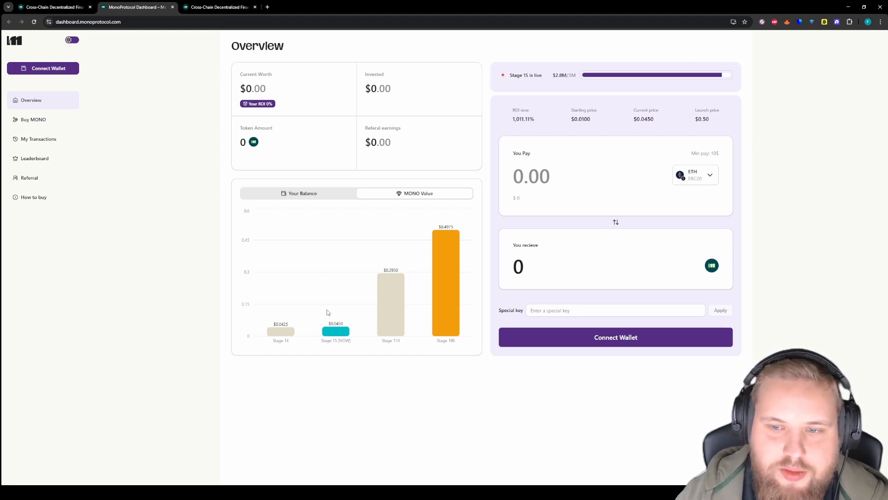
{"action": "mouse_move", "coordinate": [445, 230]}
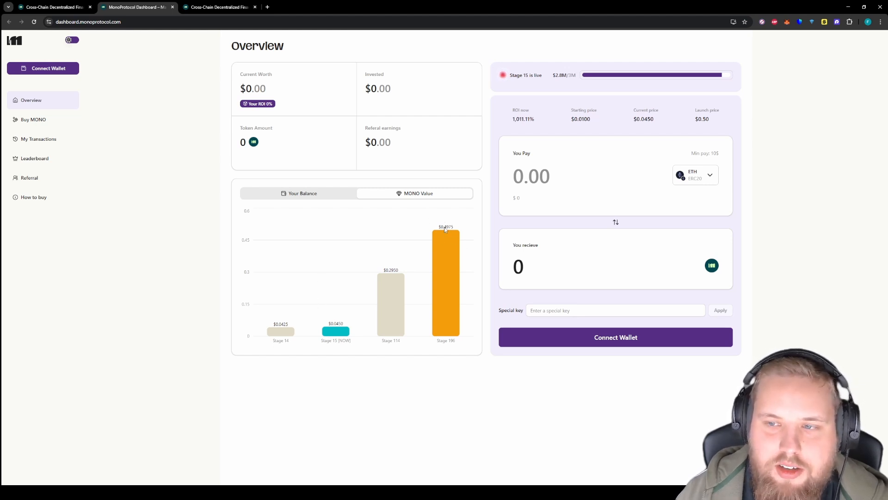
{"action": "mouse_move", "coordinate": [452, 236]}
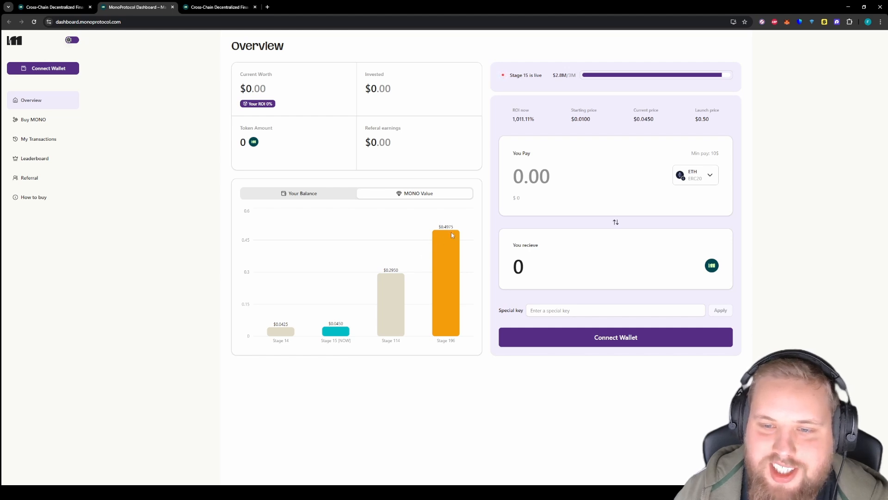
{"action": "mouse_move", "coordinate": [444, 238]}
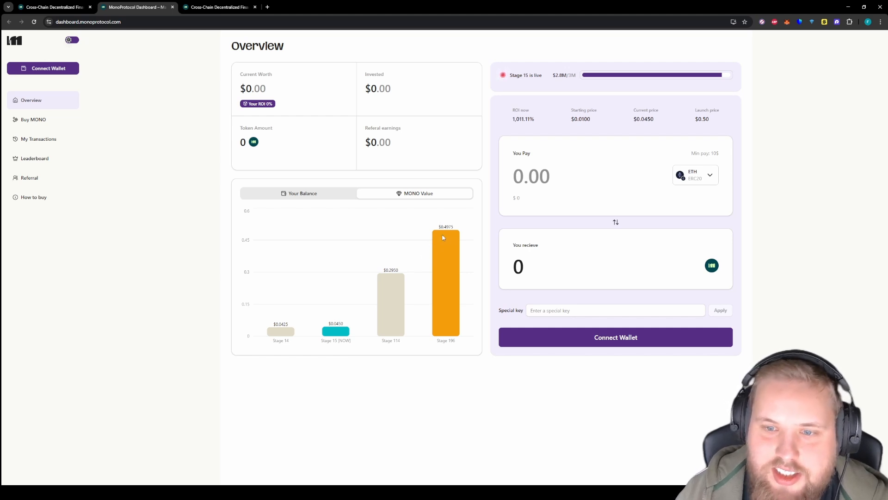
{"action": "mouse_move", "coordinate": [438, 227]}
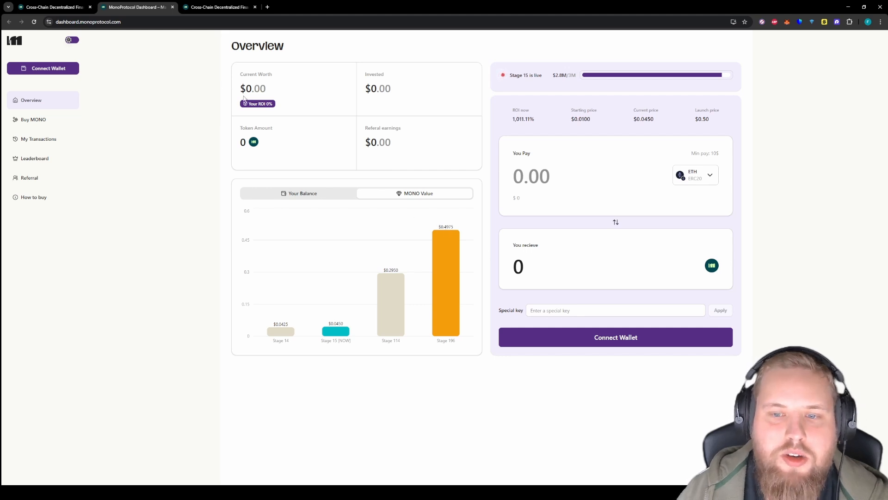
- Go back to the monoprotocol.com tab and scroll past the Welcome bonus banner to Upcoming Events
{"action": "left_click", "coordinate": [53, 7]}
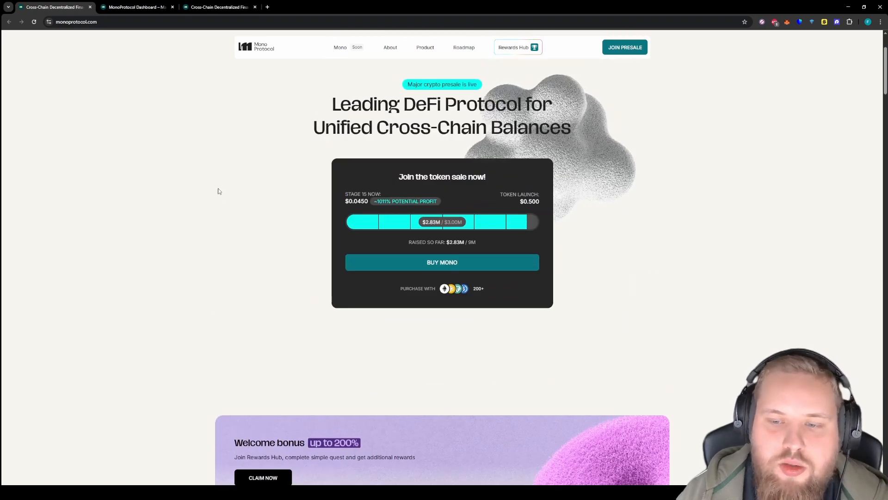
{"action": "scroll", "scroll_direction": "down", "scroll_amount": 3}
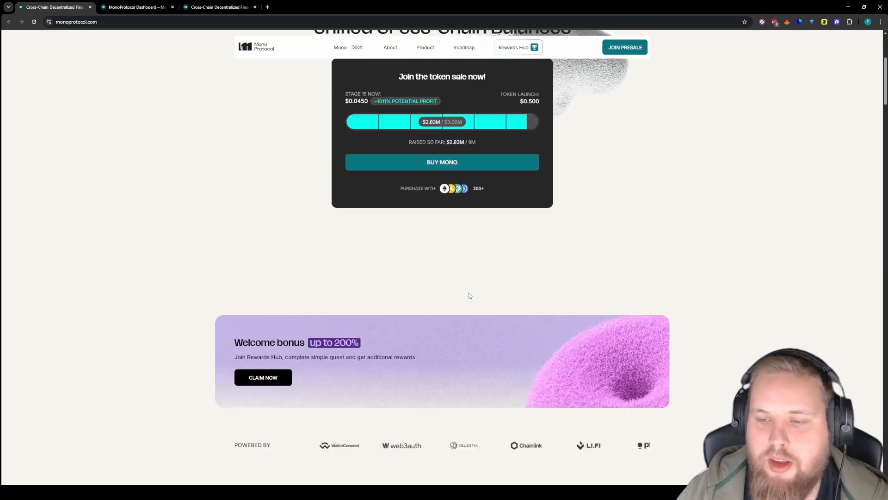
{"action": "scroll", "scroll_direction": "up", "scroll_amount": 3}
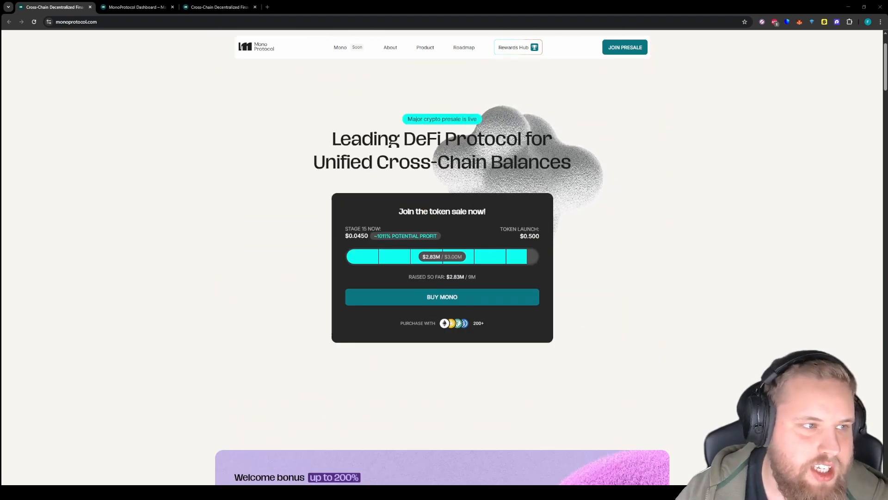
{"action": "scroll", "scroll_direction": "down", "scroll_amount": 3}
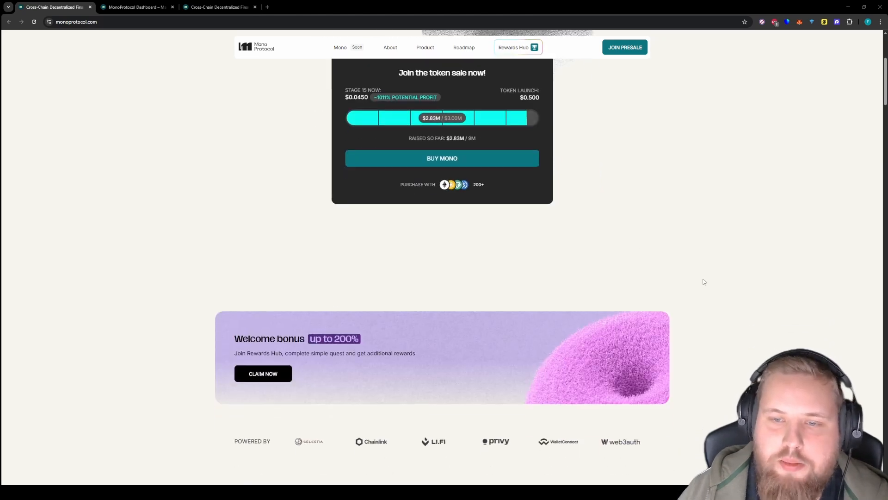
{"action": "scroll", "scroll_direction": "down", "scroll_amount": 3}
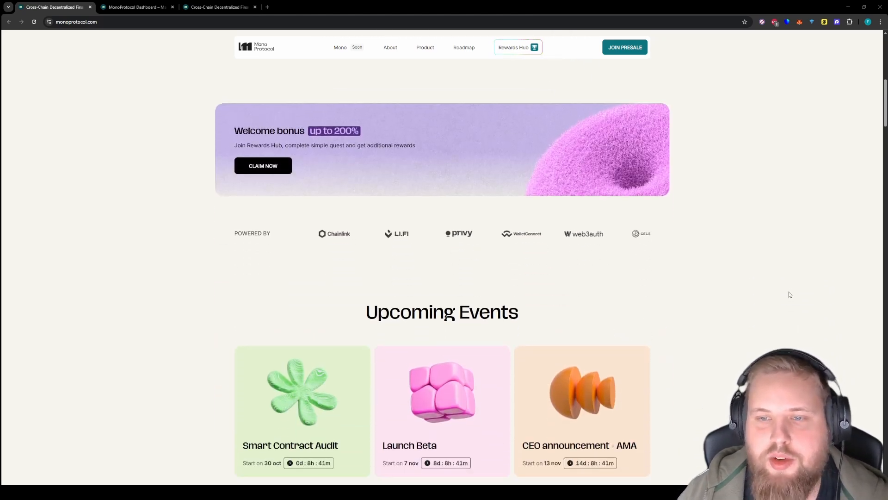
{"action": "scroll", "scroll_direction": "down", "scroll_amount": 3}
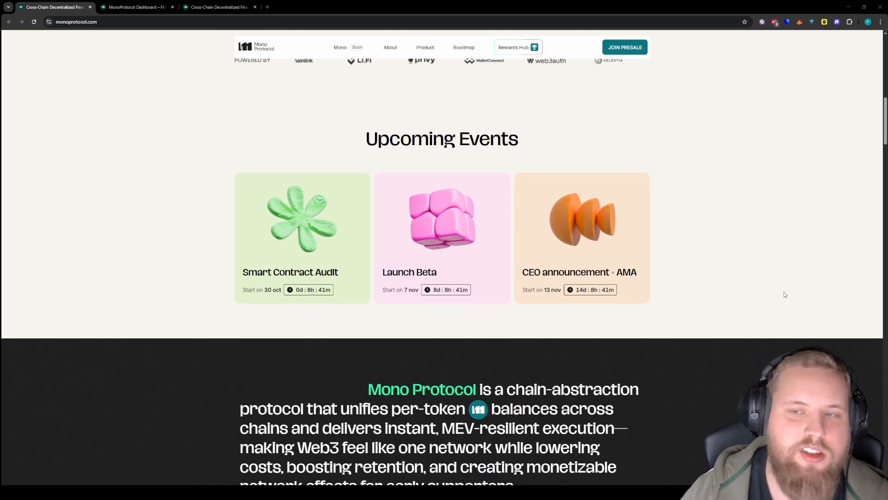
{"action": "scroll", "scroll_direction": "down", "scroll_amount": 3}
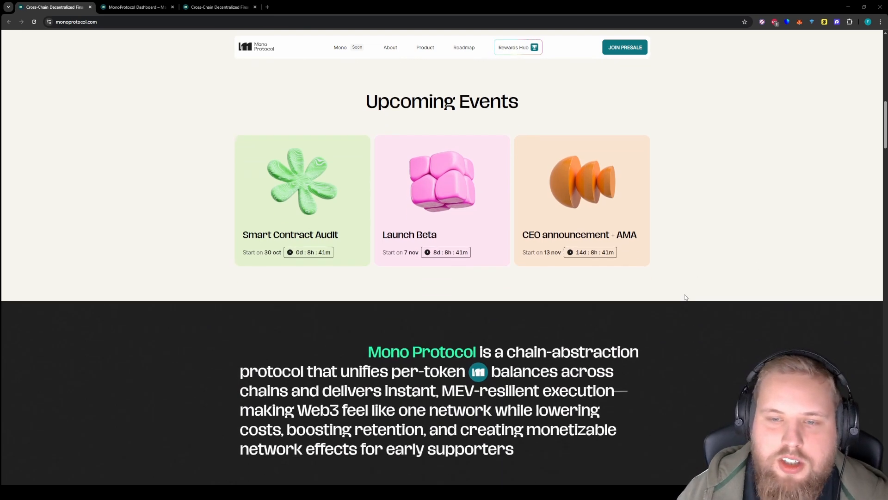
{"action": "scroll", "scroll_direction": "down", "scroll_amount": 3}
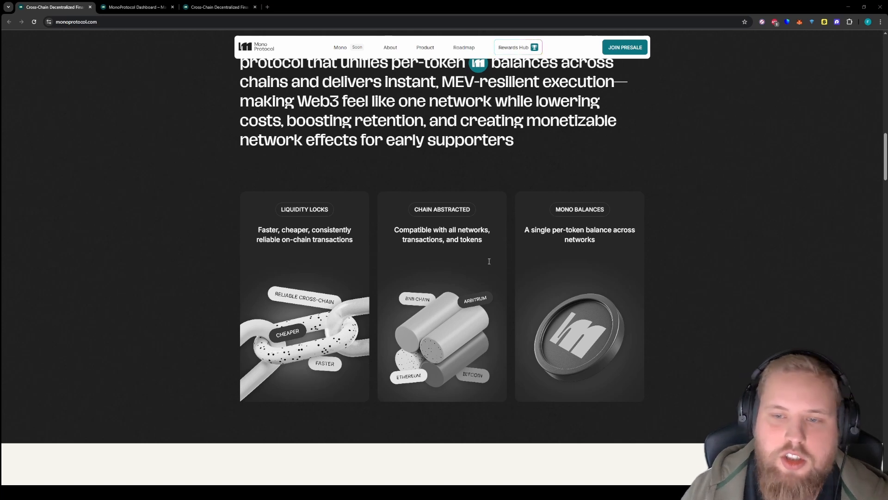
{"action": "mouse_move", "coordinate": [458, 264]}
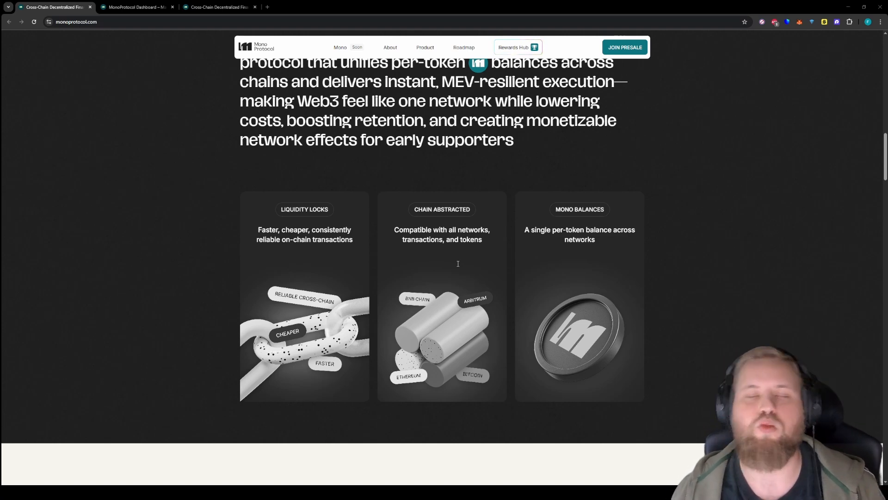
{"action": "mouse_move", "coordinate": [546, 210]}
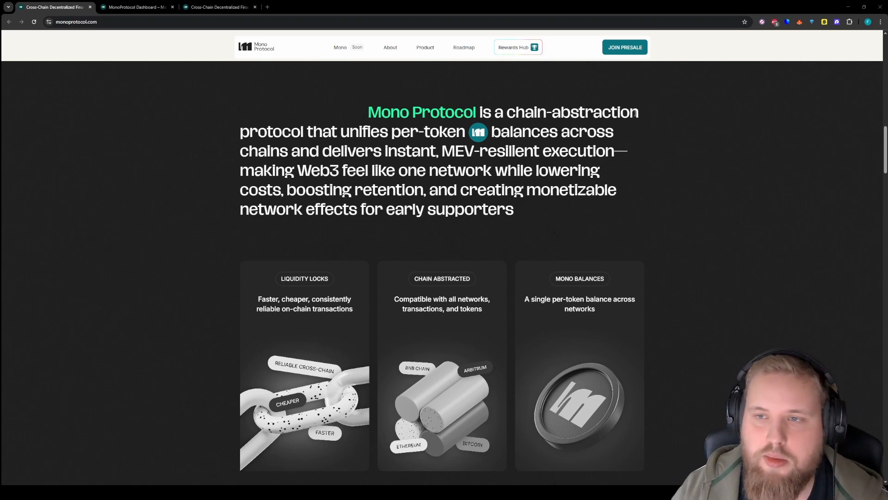
- Scroll past the Liquidity Locks, Chain Abstracted and Mono Balances cards to Use Cases
{"action": "scroll", "scroll_direction": "down", "scroll_amount": 3}
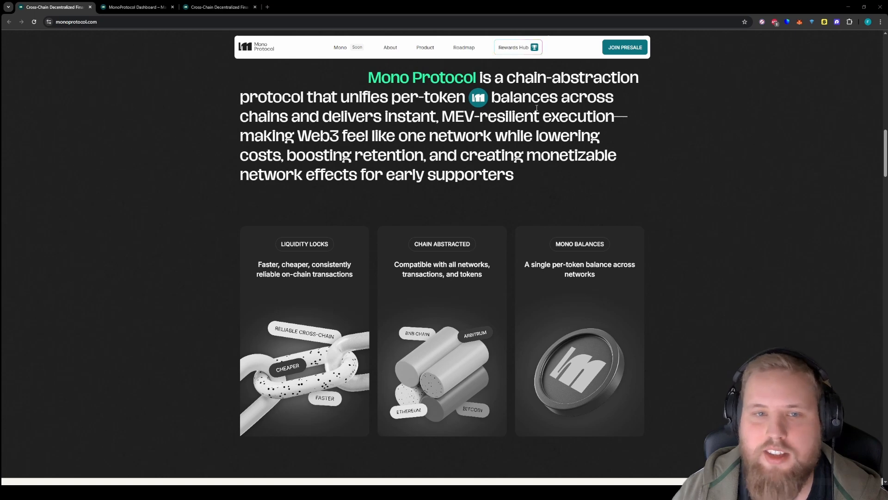
{"action": "scroll", "scroll_direction": "down", "scroll_amount": 3}
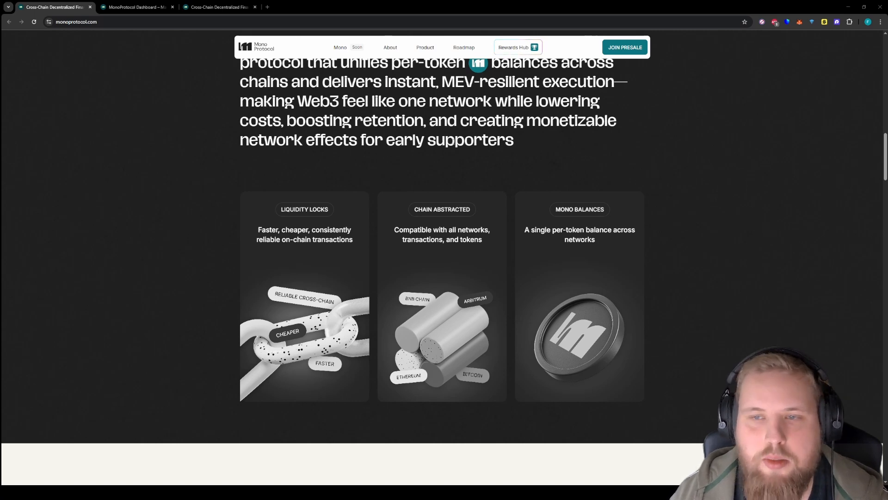
{"action": "scroll", "scroll_direction": "down", "scroll_amount": 3}
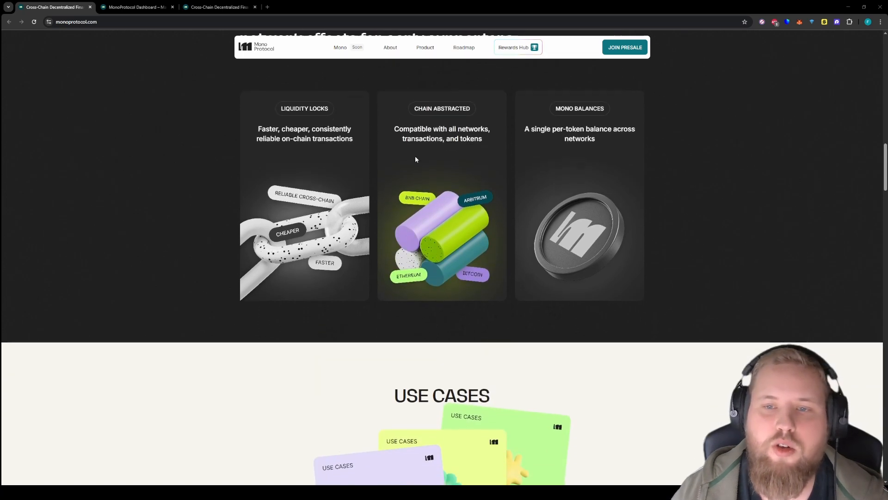
{"action": "scroll", "scroll_direction": "down", "scroll_amount": 3}
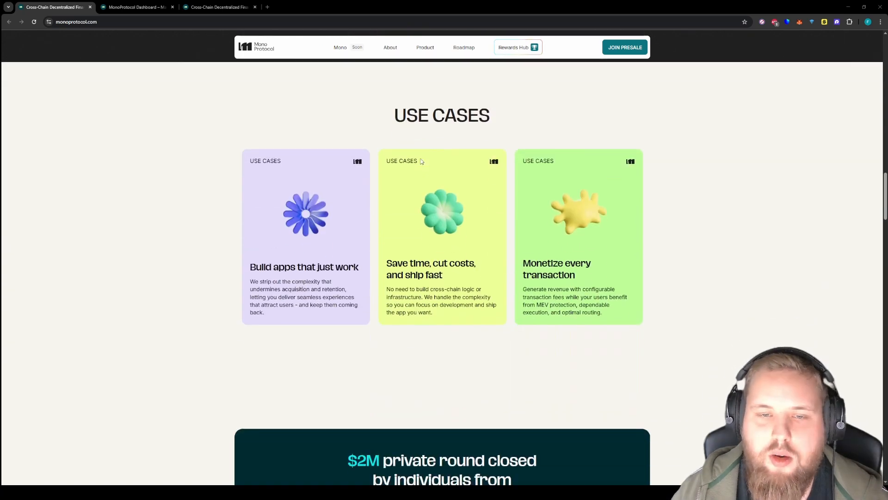
- Scroll past the use-case cards to the $2M private round banner and Speed, Reliability, Cost advantages
{"action": "scroll", "scroll_direction": "down", "scroll_amount": 3}
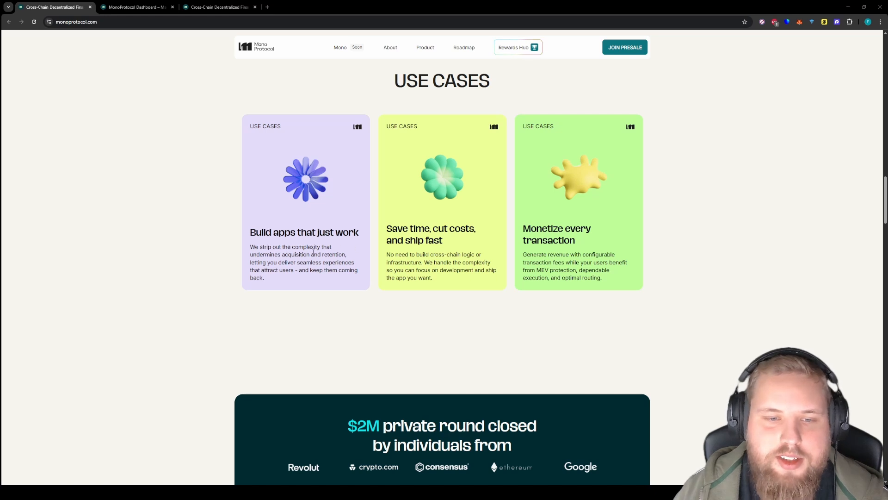
{"action": "scroll", "scroll_direction": "down", "scroll_amount": 3}
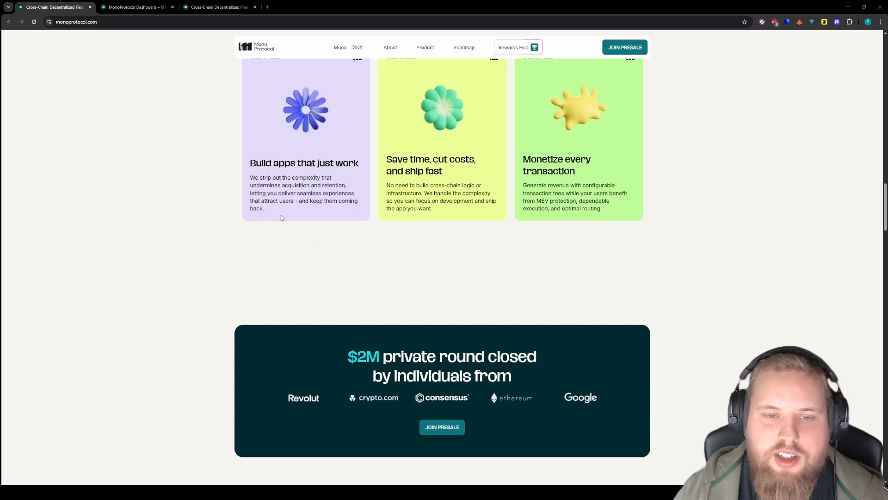
{"action": "scroll", "scroll_direction": "up", "scroll_amount": 3}
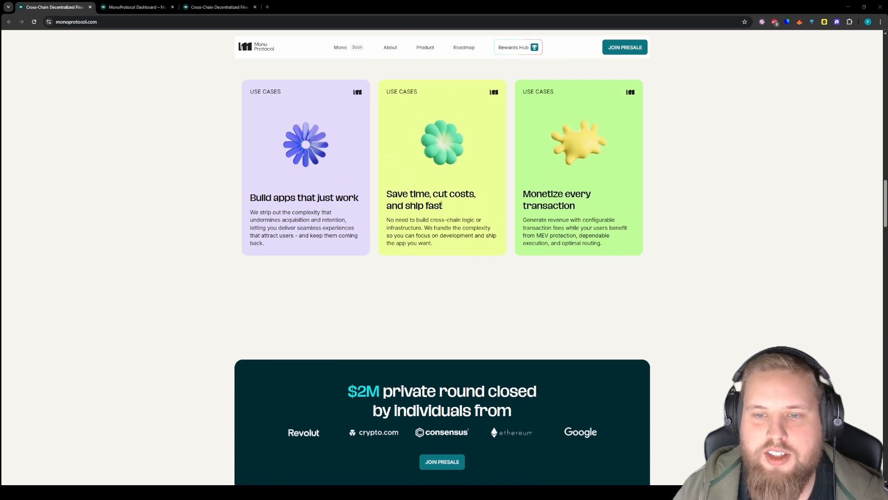
{"action": "scroll", "scroll_direction": "down", "scroll_amount": 3}
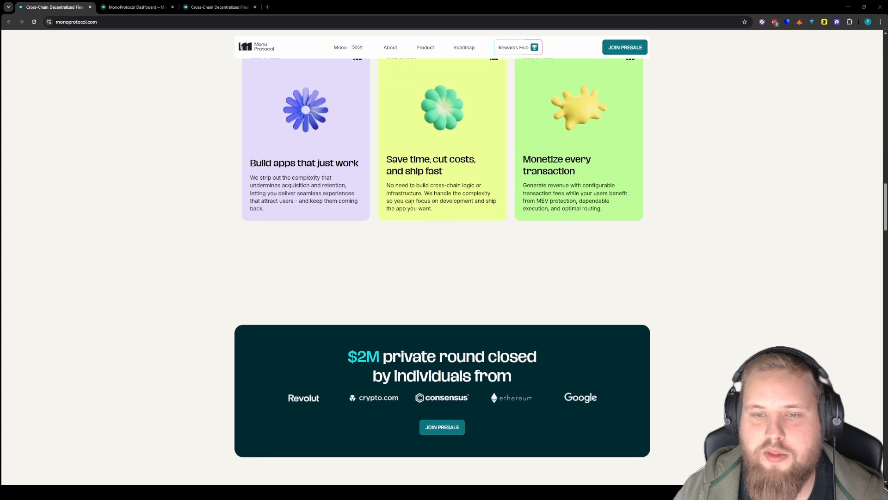
{"action": "scroll", "scroll_direction": "down", "scroll_amount": 3}
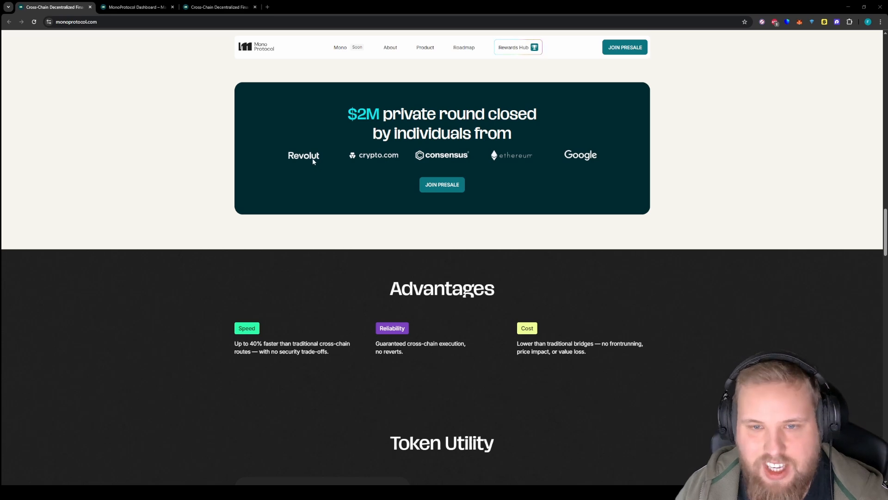
{"action": "mouse_move", "coordinate": [521, 162]}
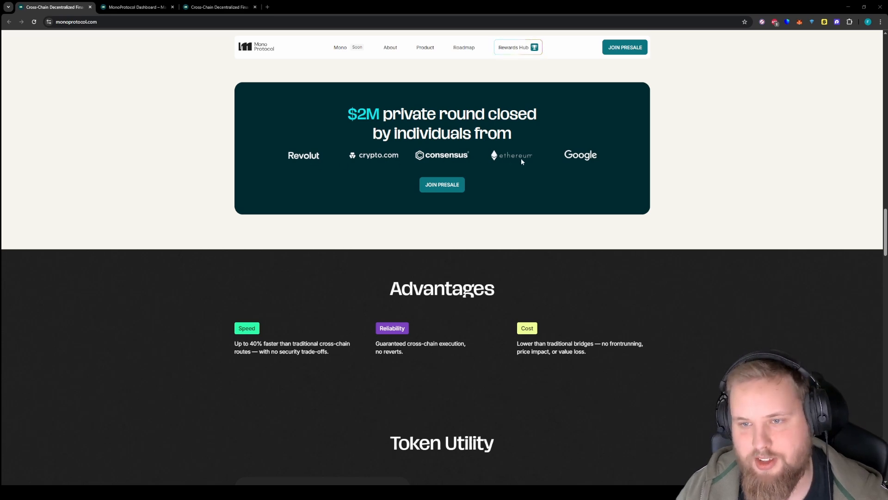
- Scroll through Token Utility and Featured In to Tokenomics: 50% presale, 141,252,439 MONO supply
{"action": "scroll", "scroll_direction": "down", "scroll_amount": 3}
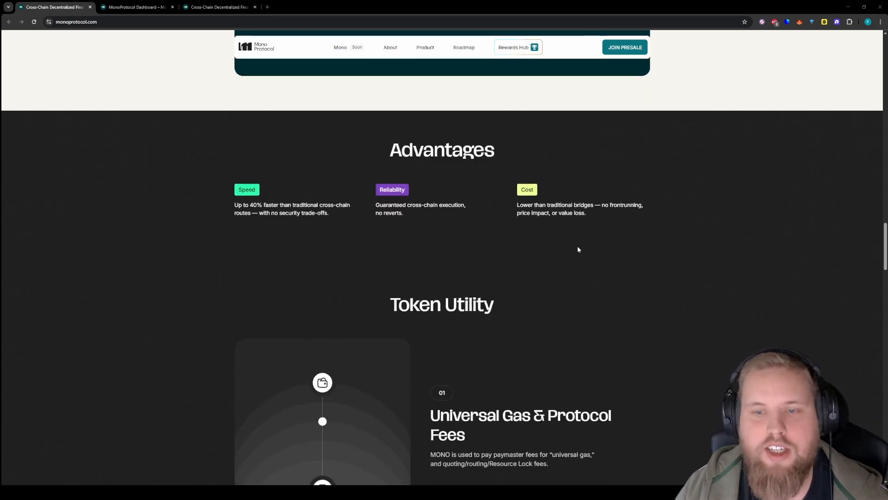
{"action": "scroll", "scroll_direction": "down", "scroll_amount": 3}
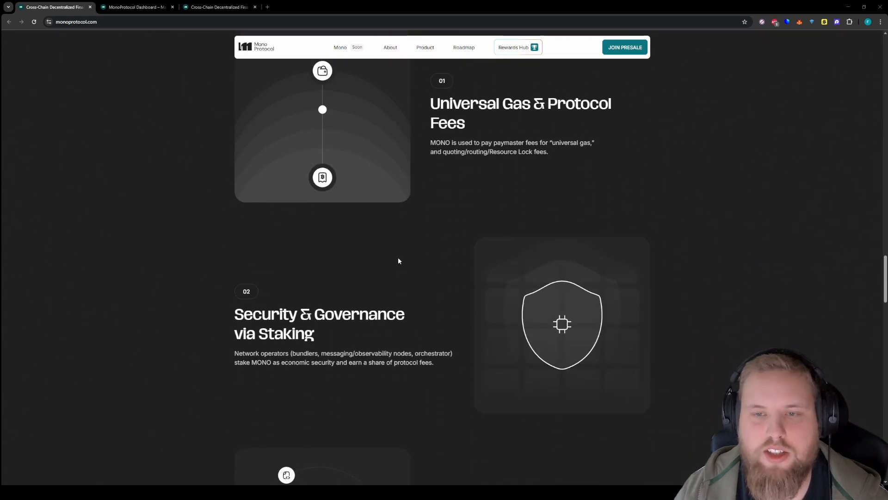
{"action": "scroll", "scroll_direction": "up", "scroll_amount": 3}
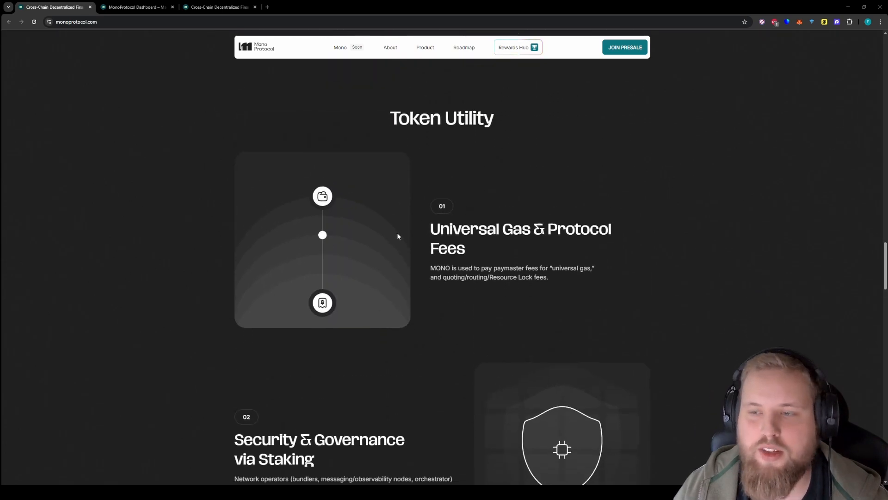
{"action": "scroll", "scroll_direction": "down", "scroll_amount": 3}
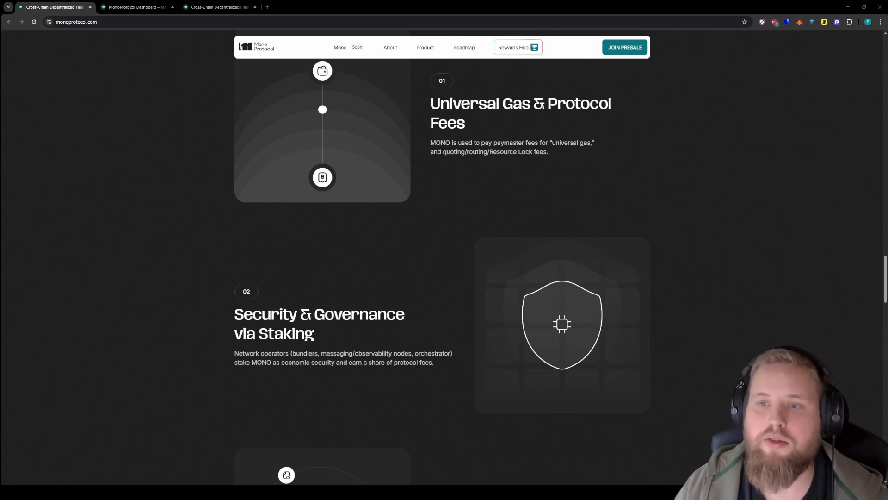
{"action": "mouse_move", "coordinate": [472, 193]}
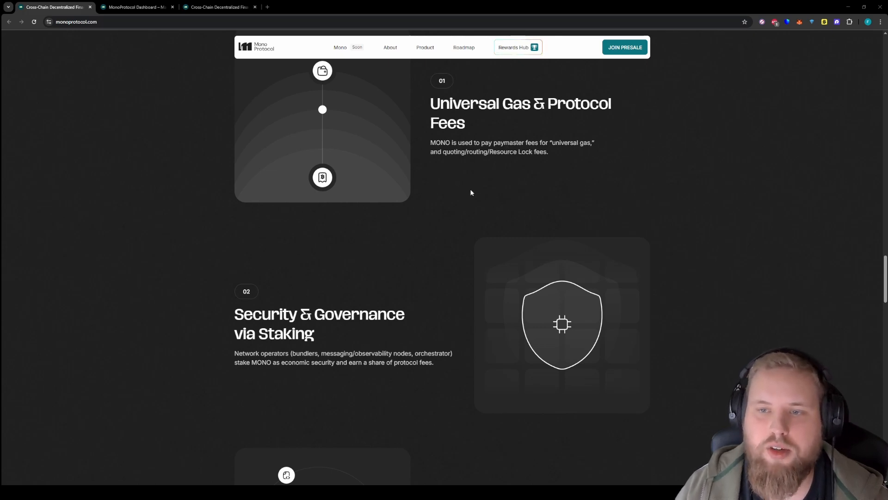
{"action": "scroll", "scroll_direction": "down", "scroll_amount": 3}
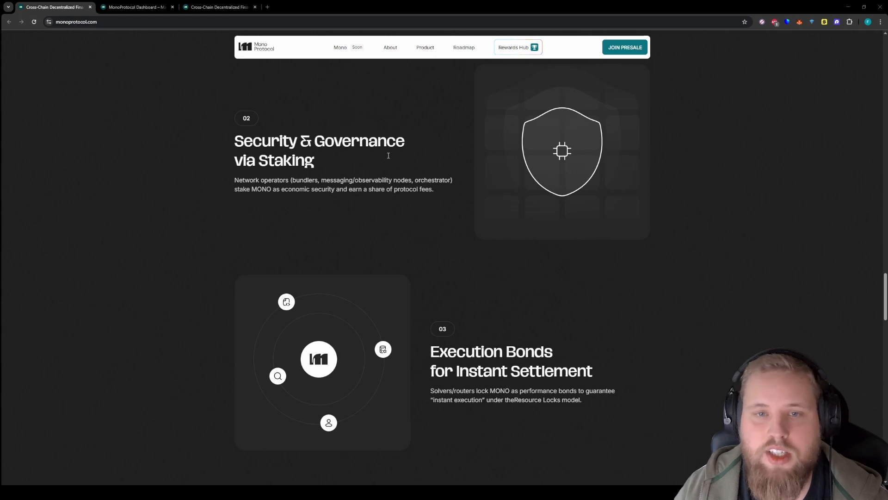
{"action": "scroll", "scroll_direction": "down", "scroll_amount": 3}
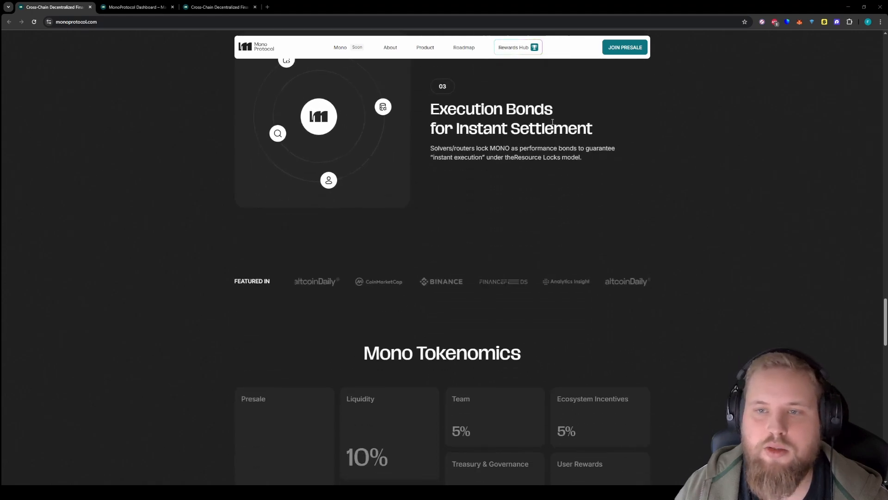
{"action": "scroll", "scroll_direction": "down", "scroll_amount": 3}
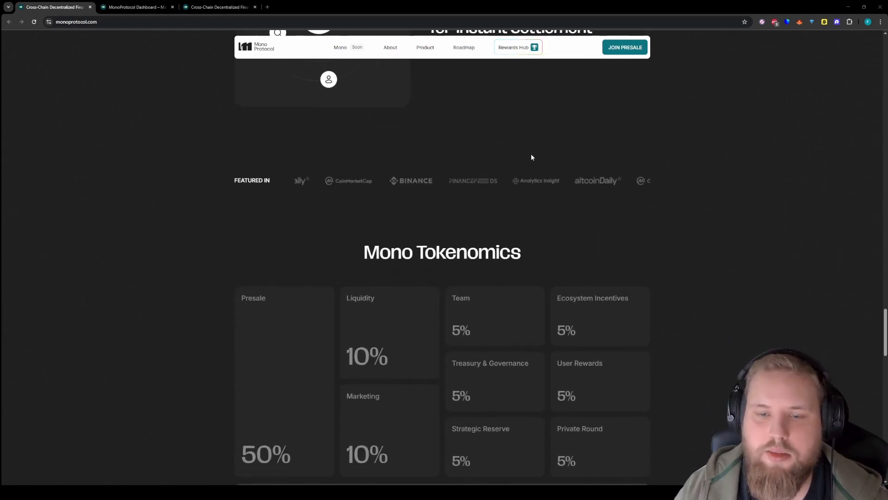
{"action": "scroll", "scroll_direction": "down", "scroll_amount": 3}
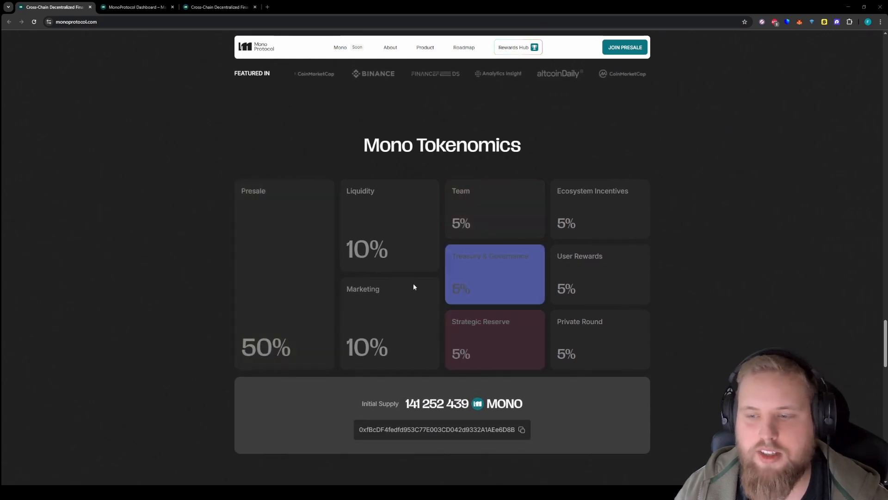
{"action": "mouse_move", "coordinate": [193, 270]}
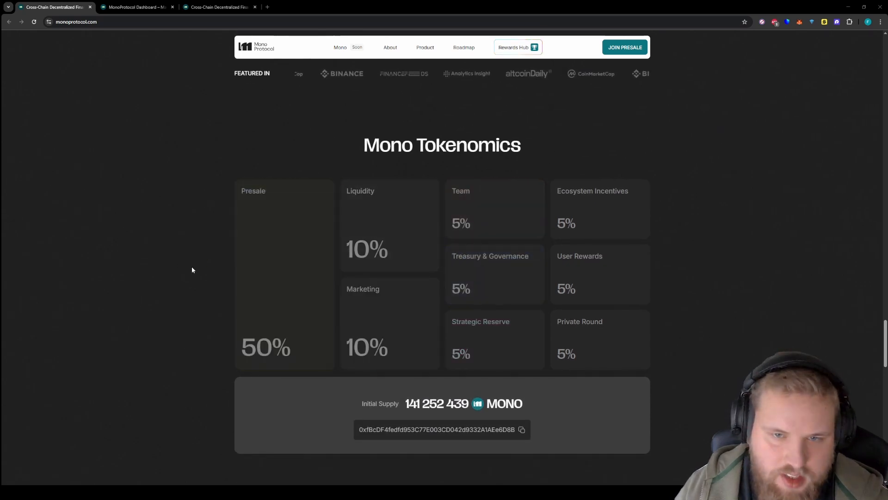
{"action": "scroll", "scroll_direction": "down", "scroll_amount": 3}
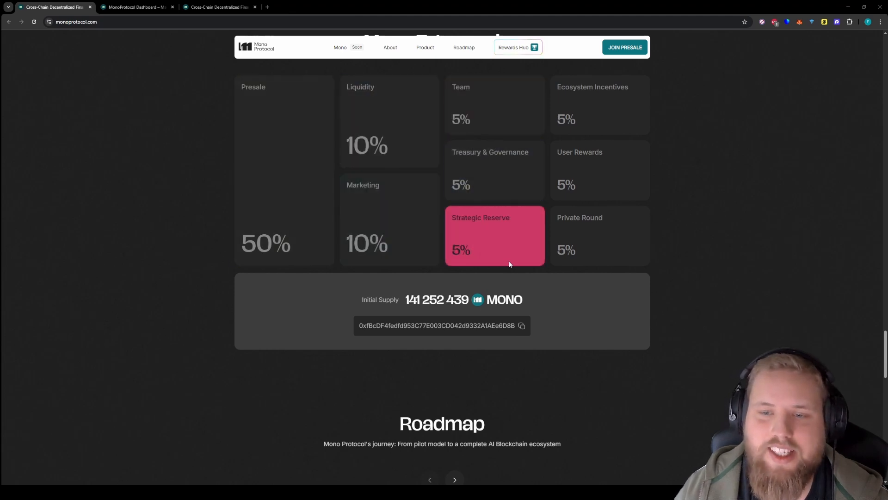
{"action": "mouse_move", "coordinate": [429, 226]}
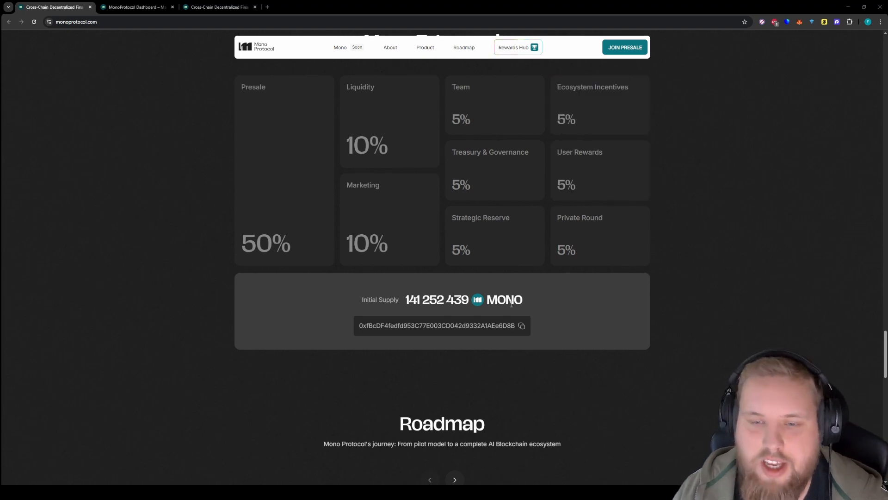
{"action": "mouse_move", "coordinate": [457, 337]}
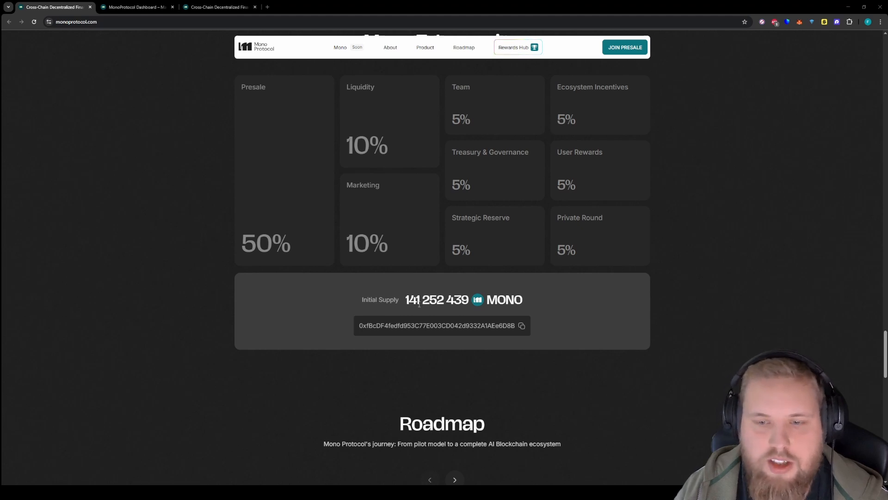
{"action": "scroll", "scroll_direction": "down", "scroll_amount": 3}
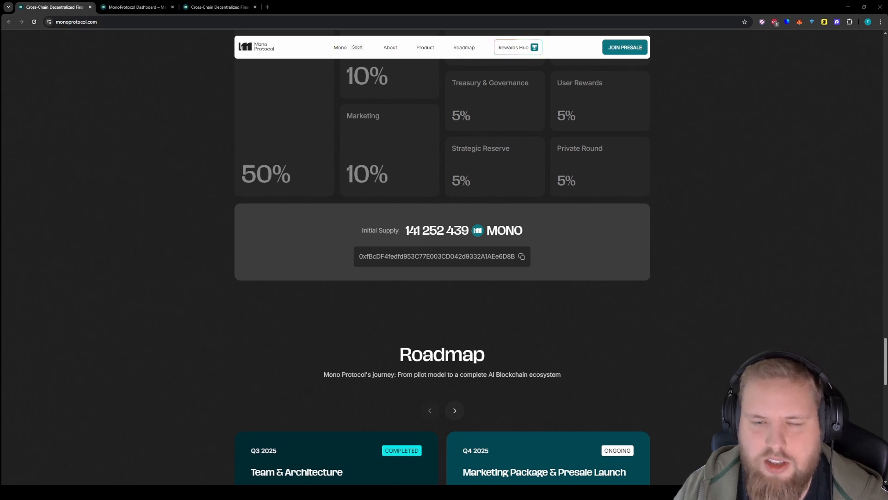
{"action": "scroll", "scroll_direction": "down", "scroll_amount": 3}
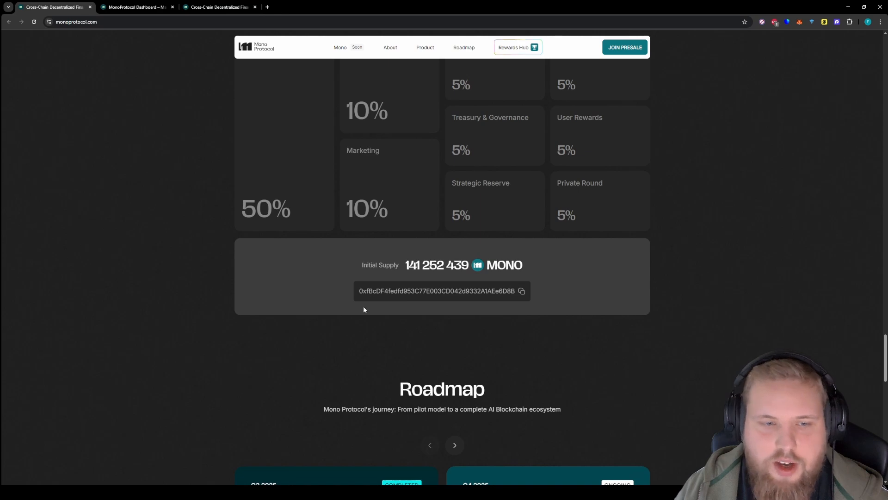
{"action": "scroll", "scroll_direction": "down", "scroll_amount": 3}
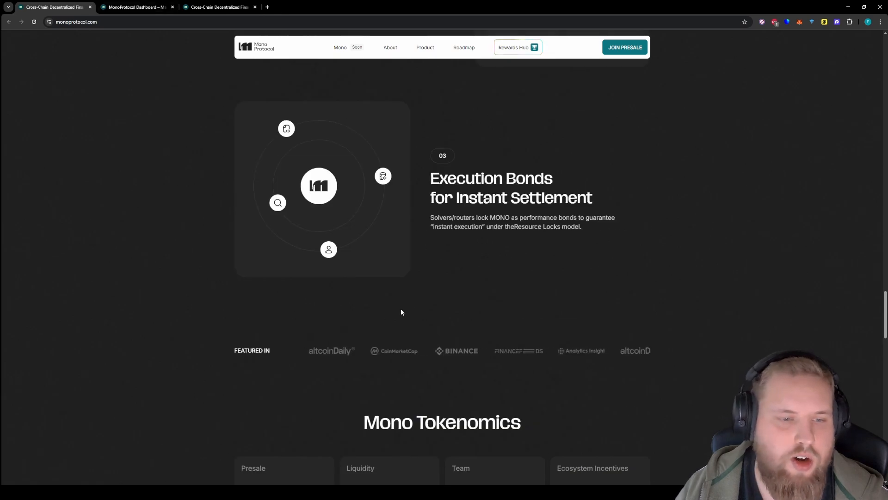
- Return to Token Utility items 02 Staking and 03 Execution Bonds, then the homepage top
{"action": "scroll", "scroll_direction": "down", "scroll_amount": 3}
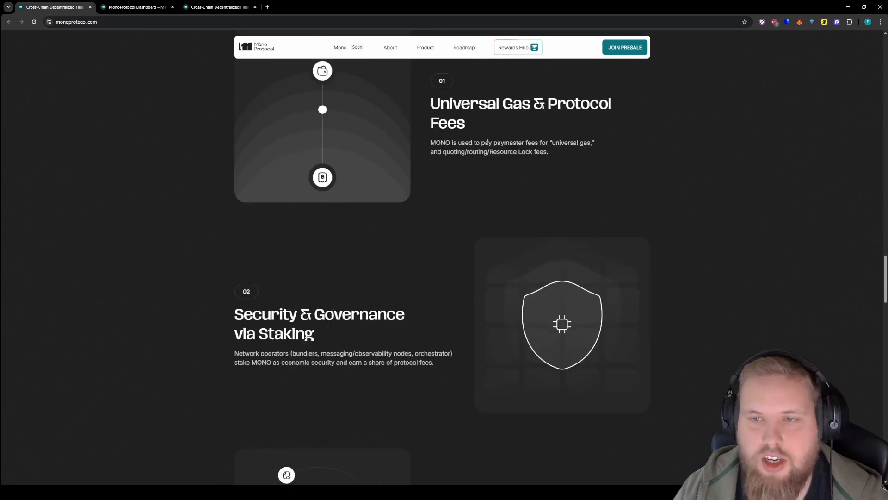
{"action": "scroll", "scroll_direction": "down", "scroll_amount": 3}
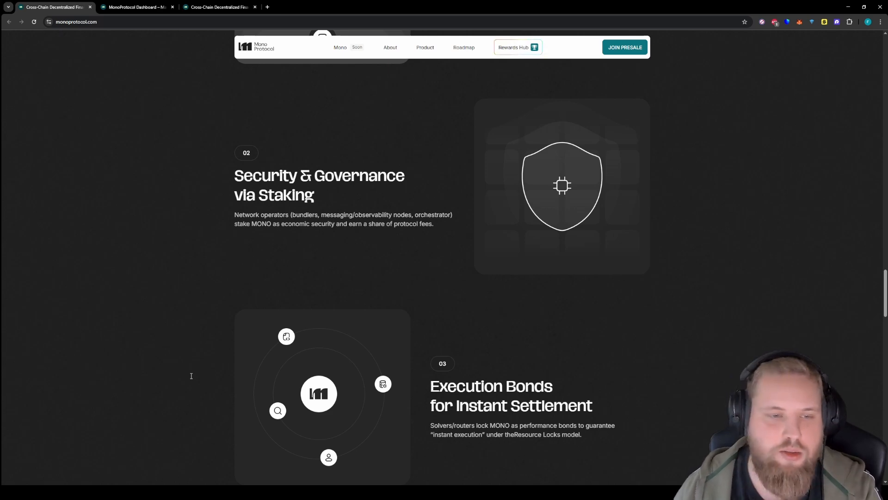
{"action": "mouse_move", "coordinate": [427, 324]}
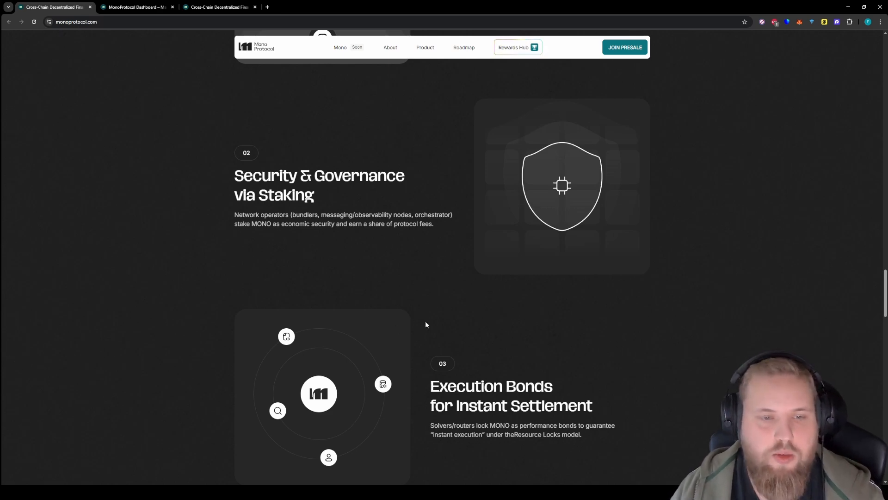
{"action": "left_click", "coordinate": [518, 47]}
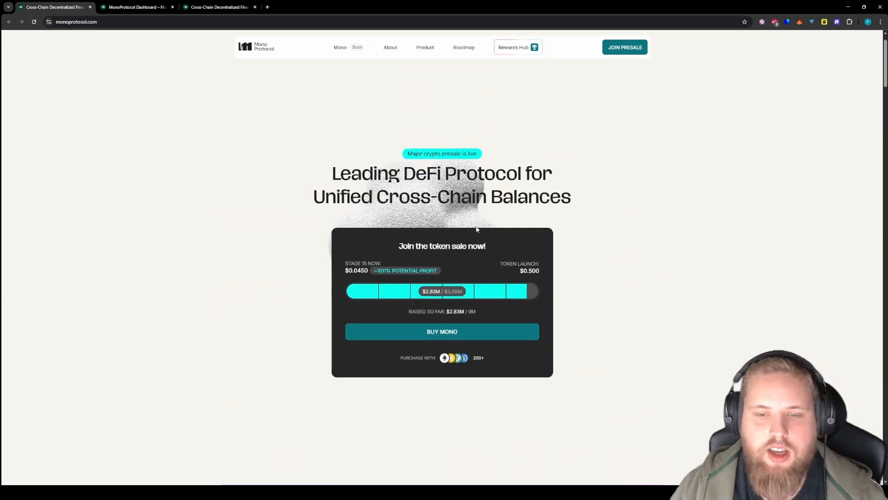
{"action": "mouse_move", "coordinate": [289, 218]}
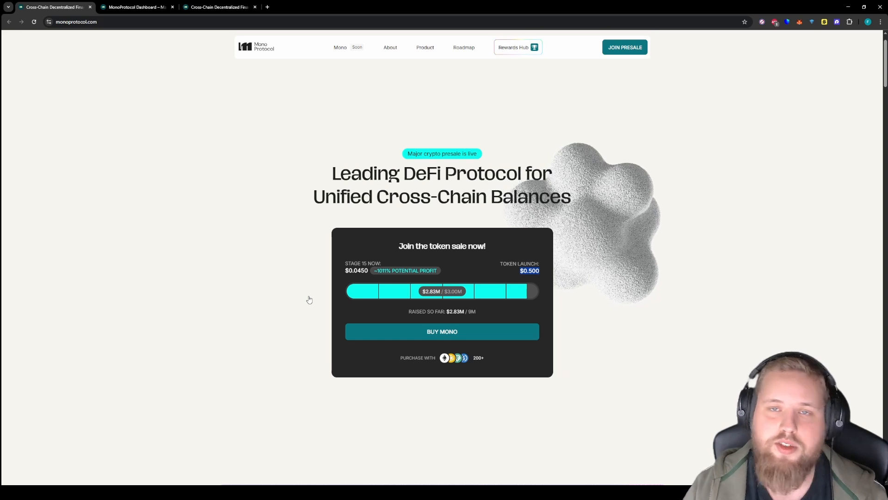
{"action": "mouse_move", "coordinate": [223, 315]}
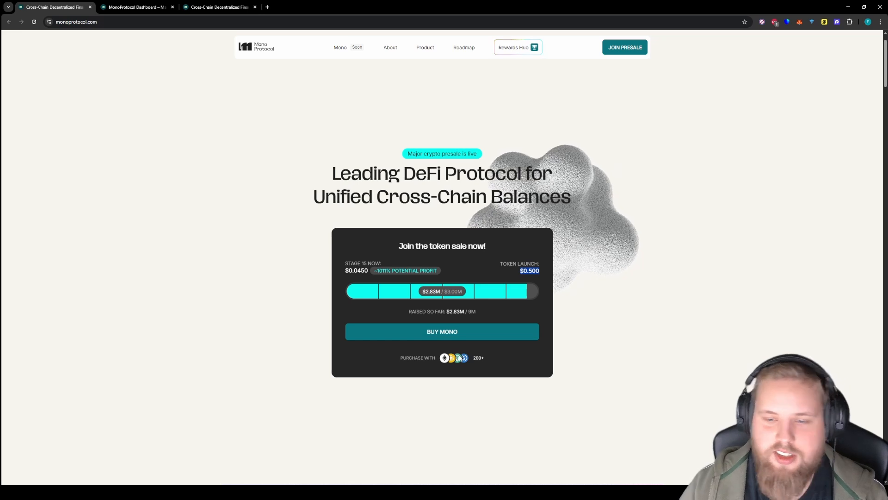
{"action": "mouse_move", "coordinate": [485, 395]}
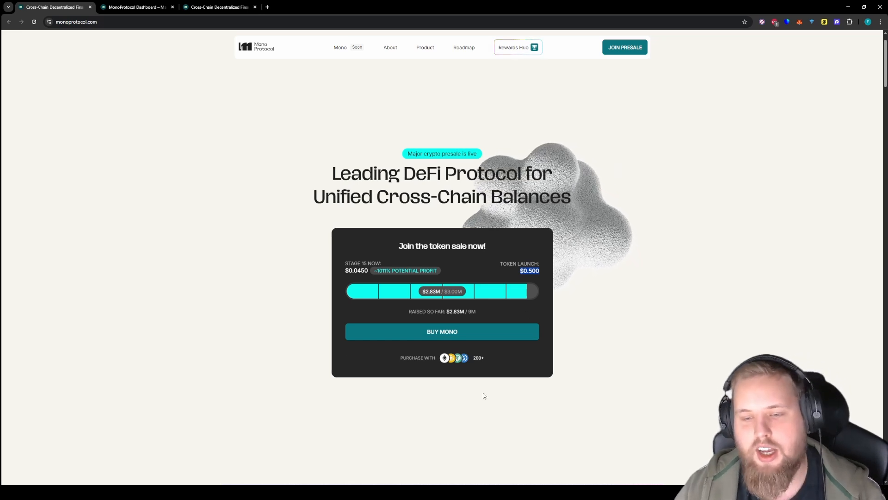
{"action": "mouse_move", "coordinate": [480, 363]}
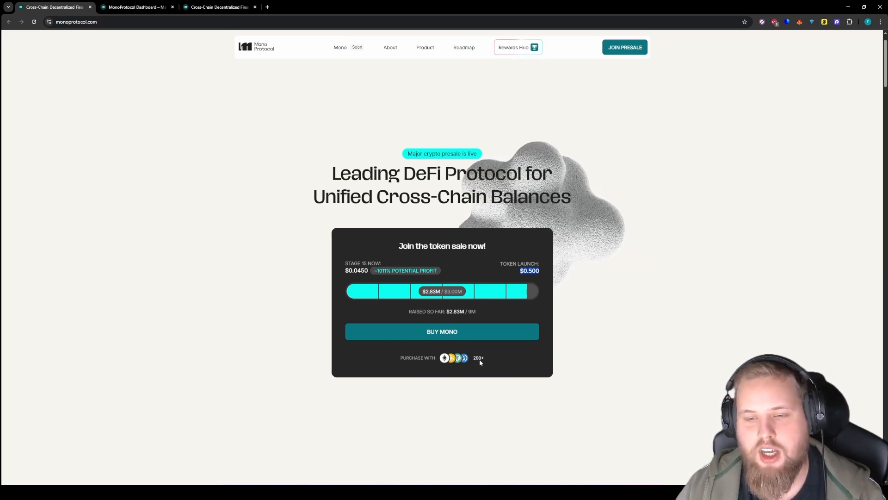
- Scroll past the stage 15 $0.045 presale widget and switch to the Rewards Hub tab
{"action": "scroll", "scroll_direction": "down", "scroll_amount": 3}
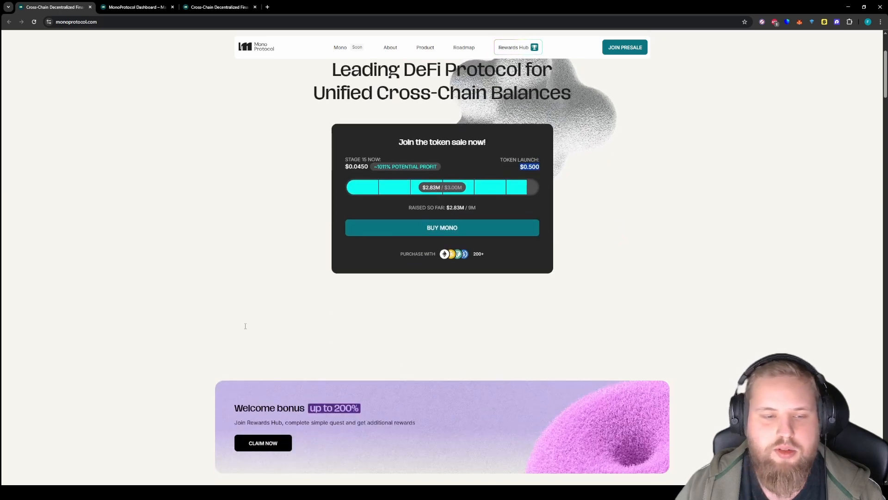
{"action": "mouse_move", "coordinate": [233, 352]}
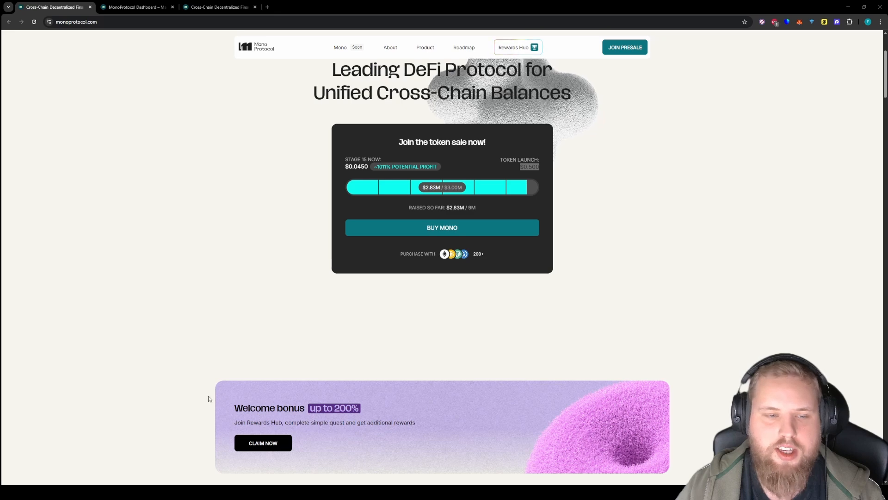
{"action": "left_click", "coordinate": [519, 47]}
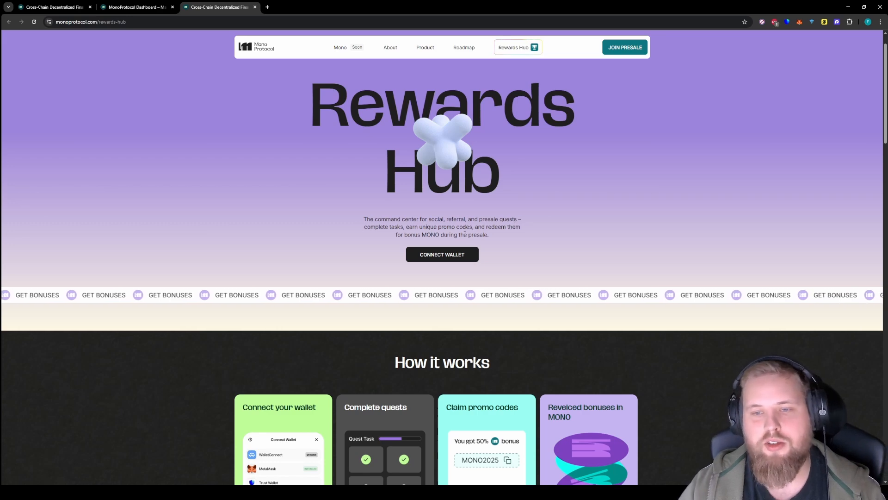
- Scroll down through the Rewards Hub quests and promo-code reward tiers
{"action": "scroll", "scroll_direction": "down", "scroll_amount": 3}
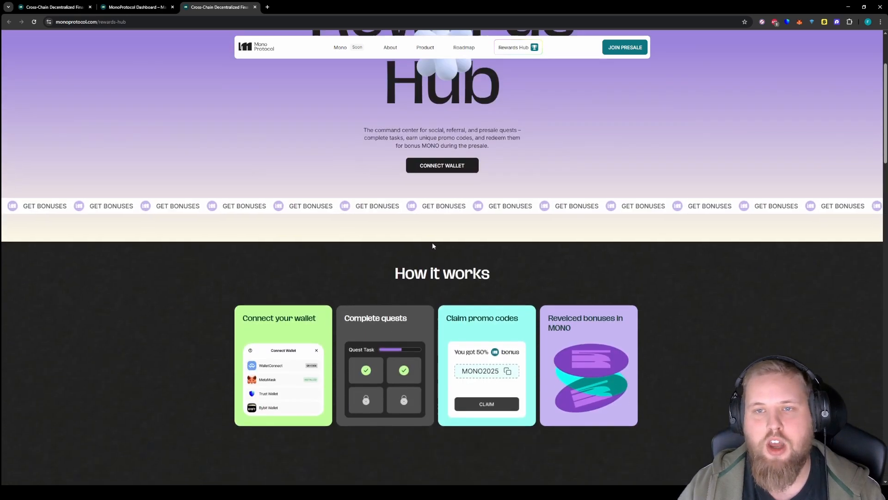
{"action": "scroll", "scroll_direction": "down", "scroll_amount": 3}
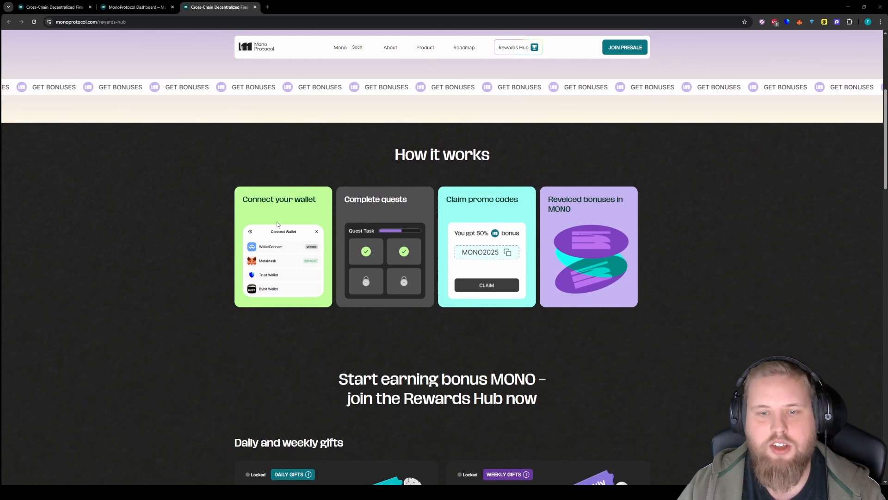
{"action": "scroll", "scroll_direction": "down", "scroll_amount": 3}
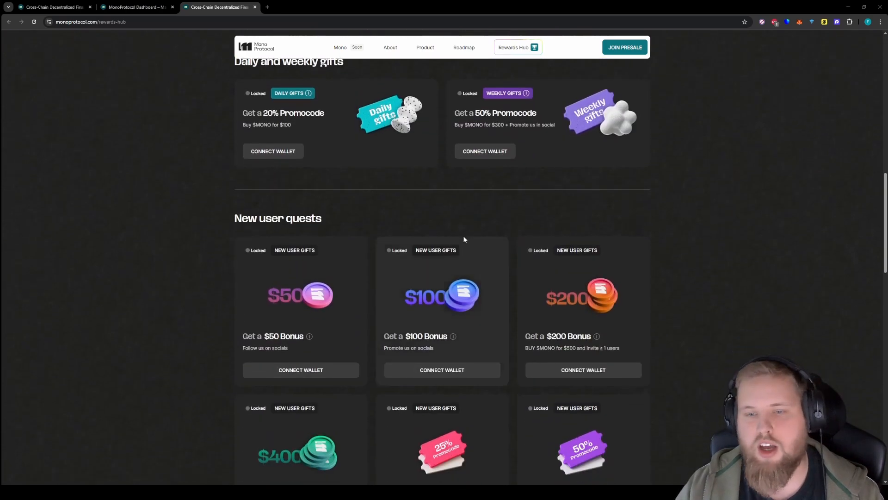
{"action": "scroll", "scroll_direction": "down", "scroll_amount": 3}
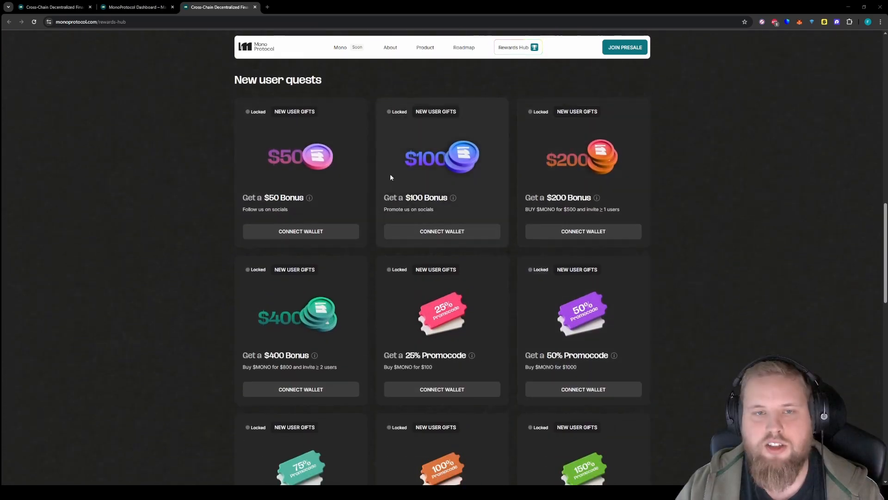
{"action": "scroll", "scroll_direction": "down", "scroll_amount": 3}
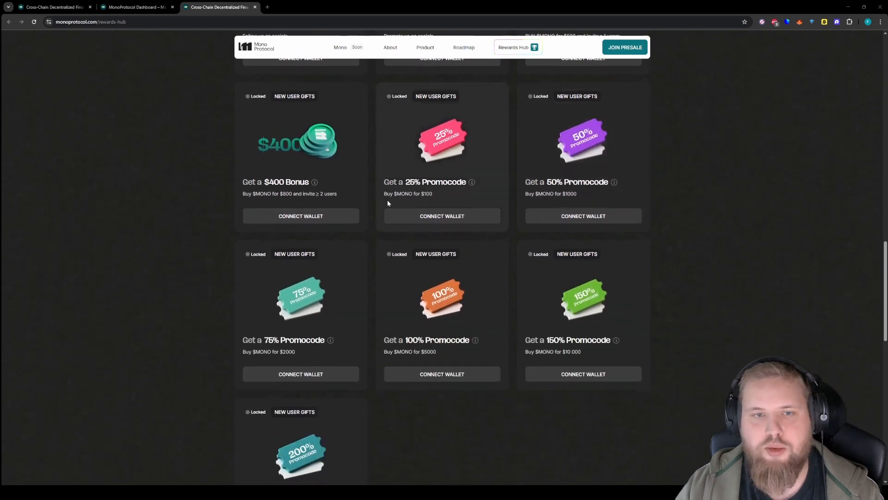
{"action": "scroll", "scroll_direction": "down", "scroll_amount": 3}
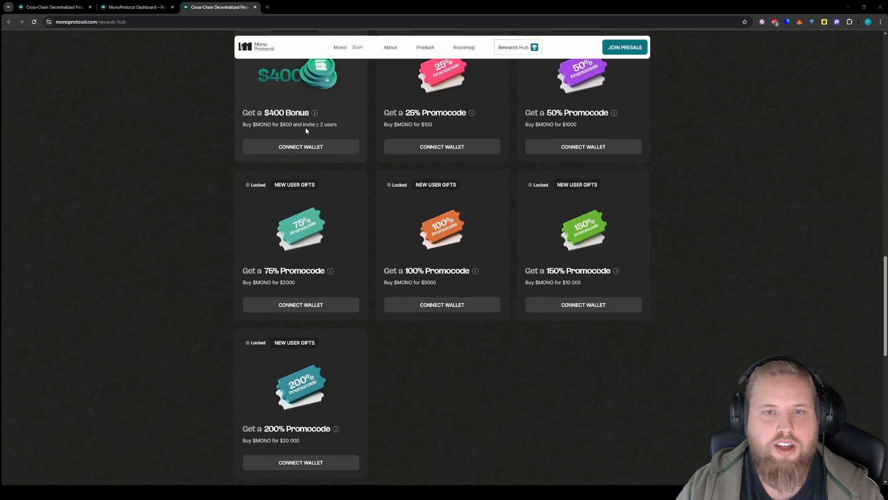
{"action": "mouse_move", "coordinate": [326, 132]}
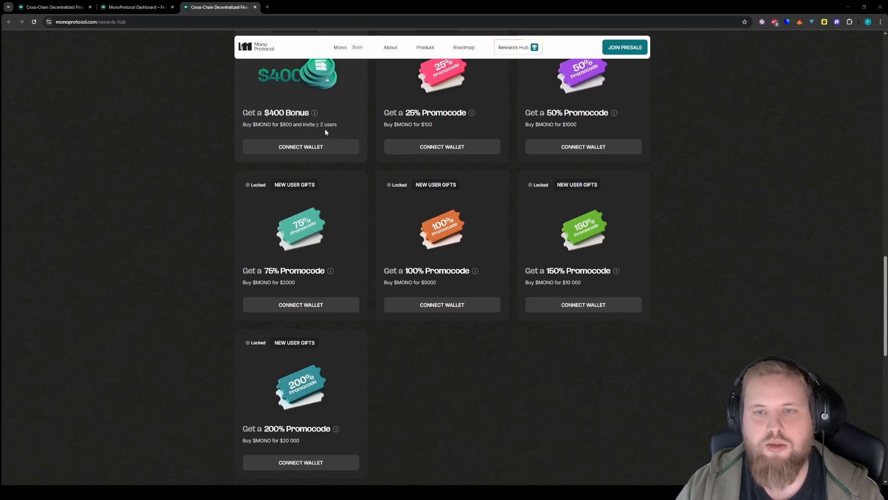
- Review the participation rules, scroll back up, and return to the MonoProtocol Dashboard tab
{"action": "scroll", "scroll_direction": "down", "scroll_amount": 3}
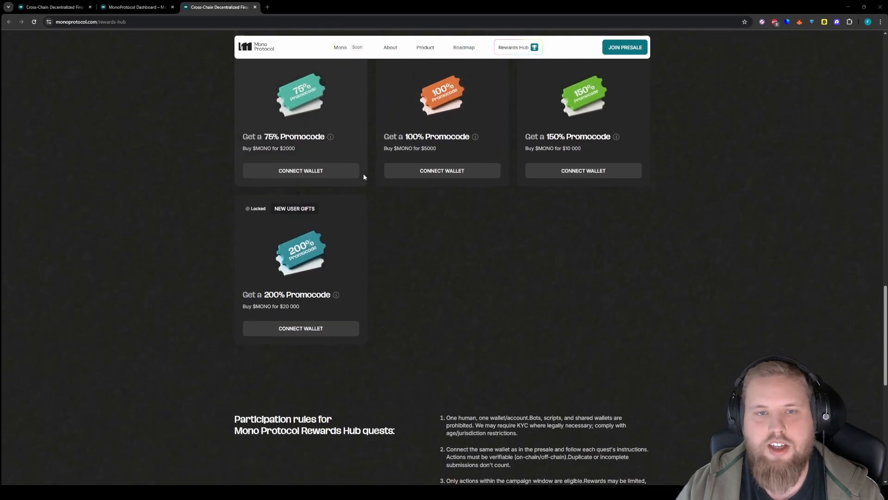
{"action": "scroll", "scroll_direction": "down", "scroll_amount": 3}
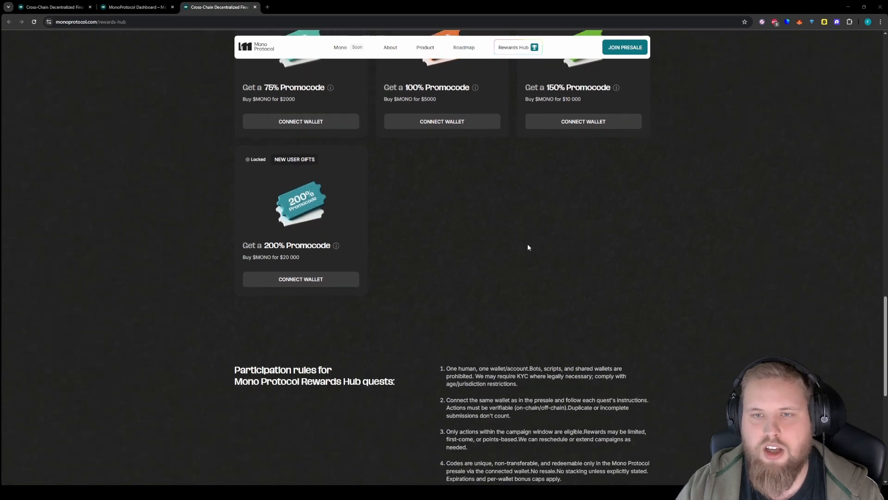
{"action": "scroll", "scroll_direction": "down", "scroll_amount": 3}
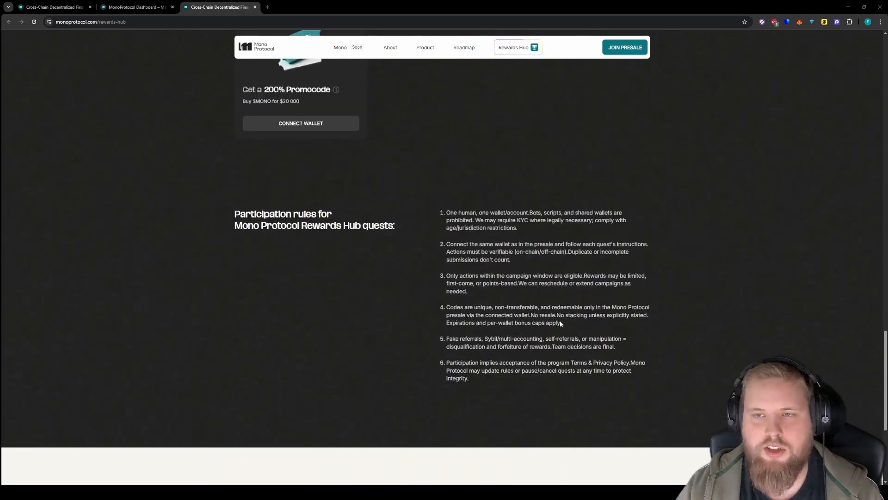
{"action": "scroll", "scroll_direction": "down", "scroll_amount": 3}
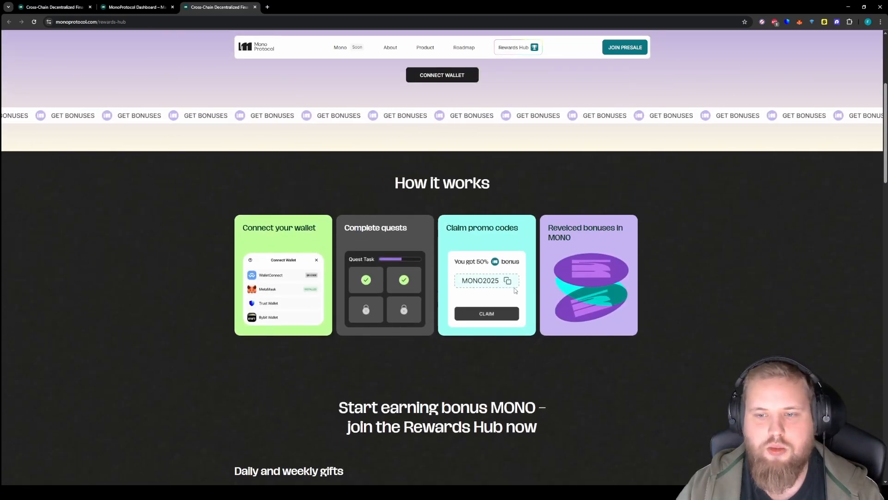
{"action": "scroll", "scroll_direction": "up", "scroll_amount": 3}
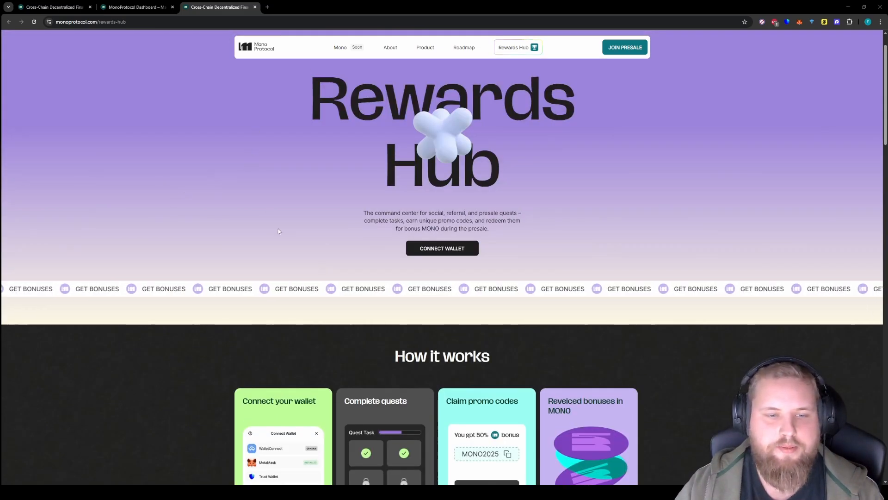
{"action": "left_click", "coordinate": [134, 8]}
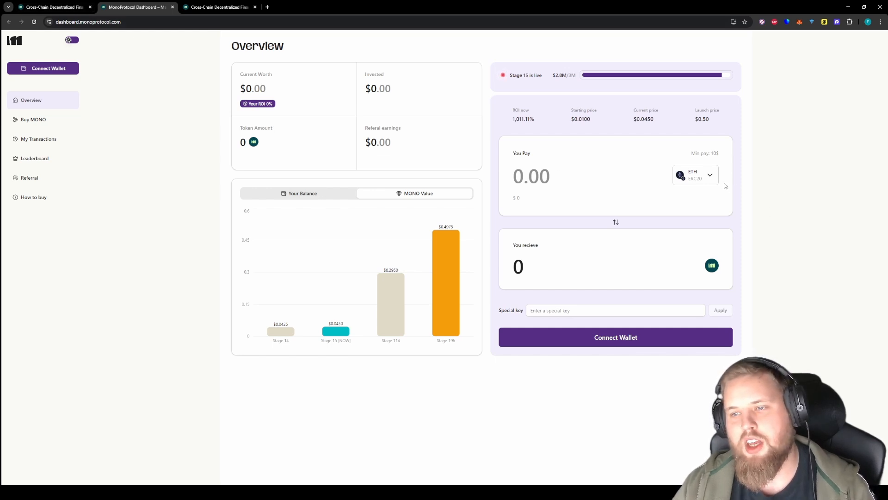
- Open the You Pay ETH token picker and view the XRPL network's XRP token
{"action": "left_click", "coordinate": [695, 175]}
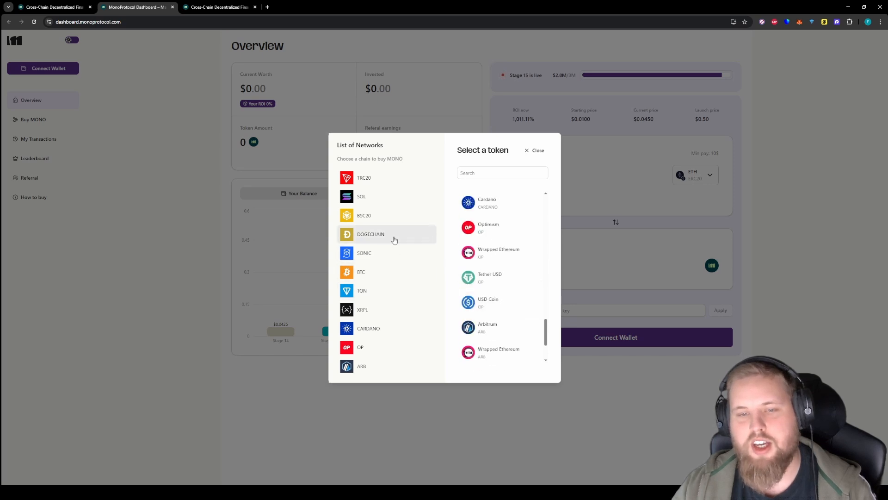
{"action": "left_click", "coordinate": [363, 309]}
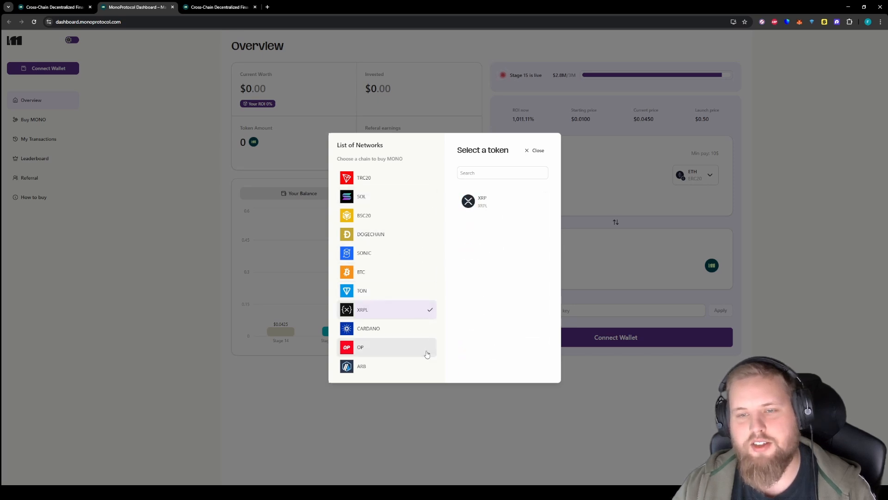
{"action": "left_click", "coordinate": [537, 150]}
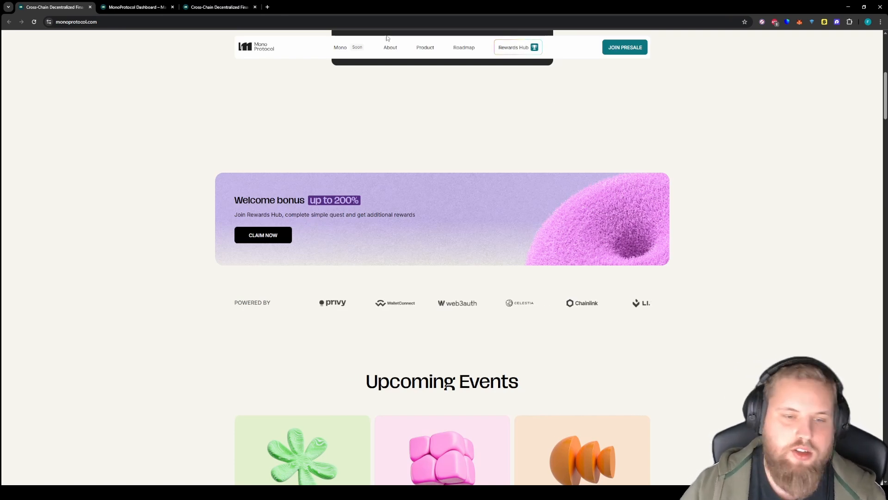
{"action": "scroll", "scroll_direction": "down", "scroll_amount": 3}
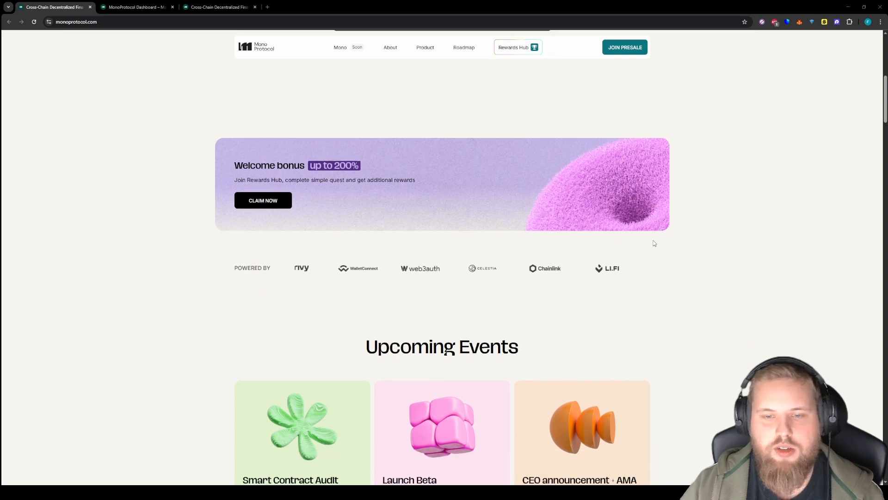
{"action": "scroll", "scroll_direction": "down", "scroll_amount": 3}
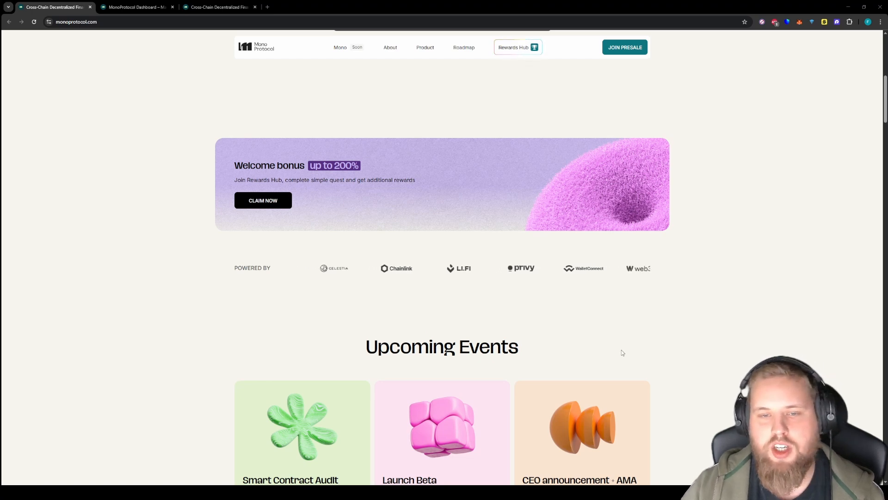
{"action": "scroll", "scroll_direction": "down", "scroll_amount": 3}
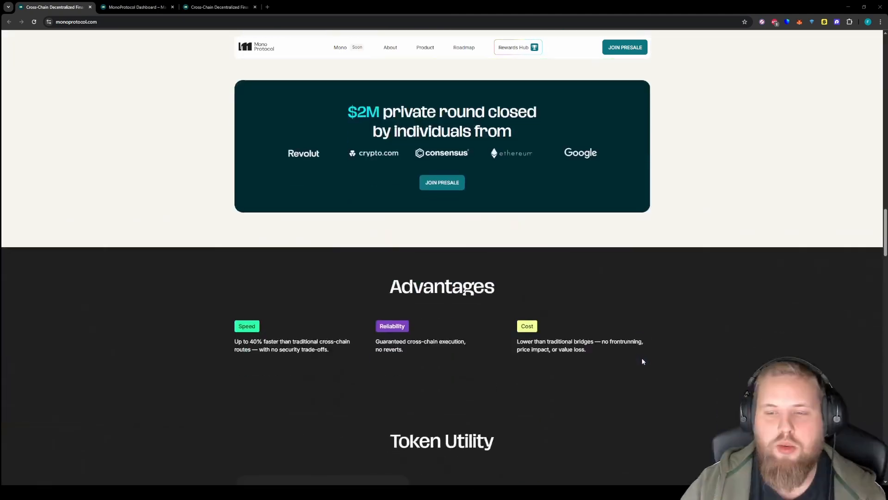
{"action": "scroll", "scroll_direction": "down", "scroll_amount": 3}
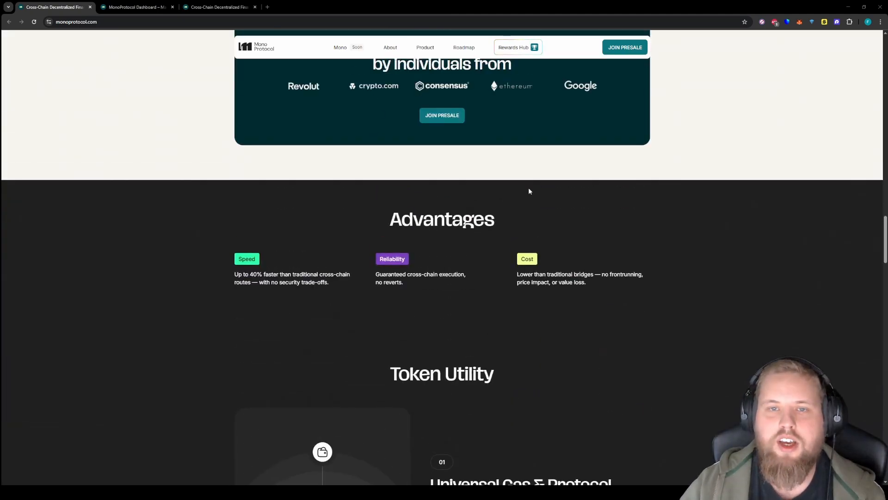
{"action": "scroll", "scroll_direction": "up", "scroll_amount": 3}
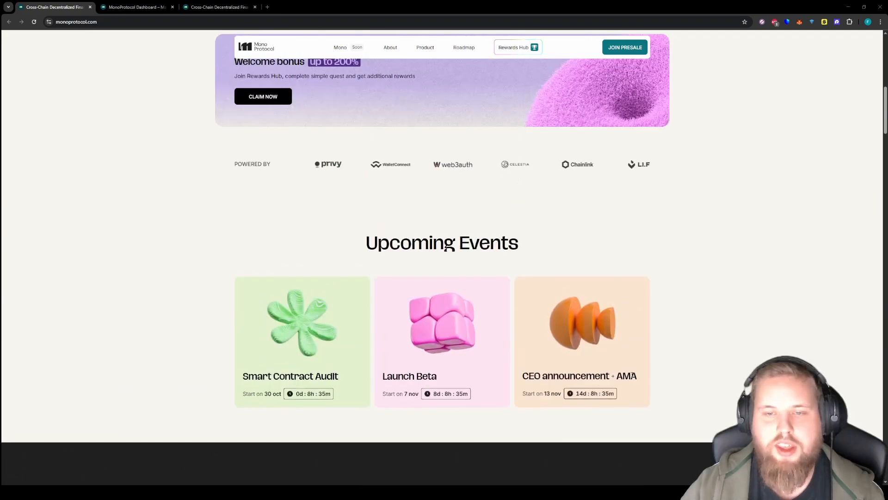
{"action": "scroll", "scroll_direction": "up", "scroll_amount": 3}
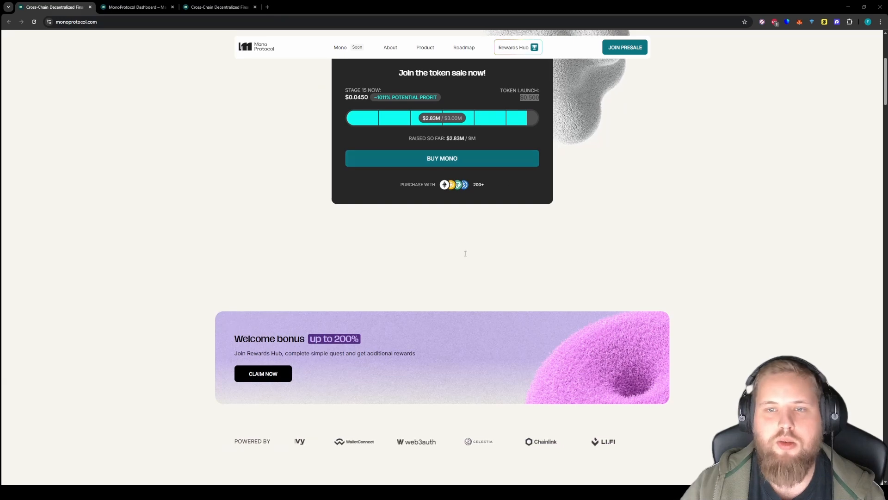